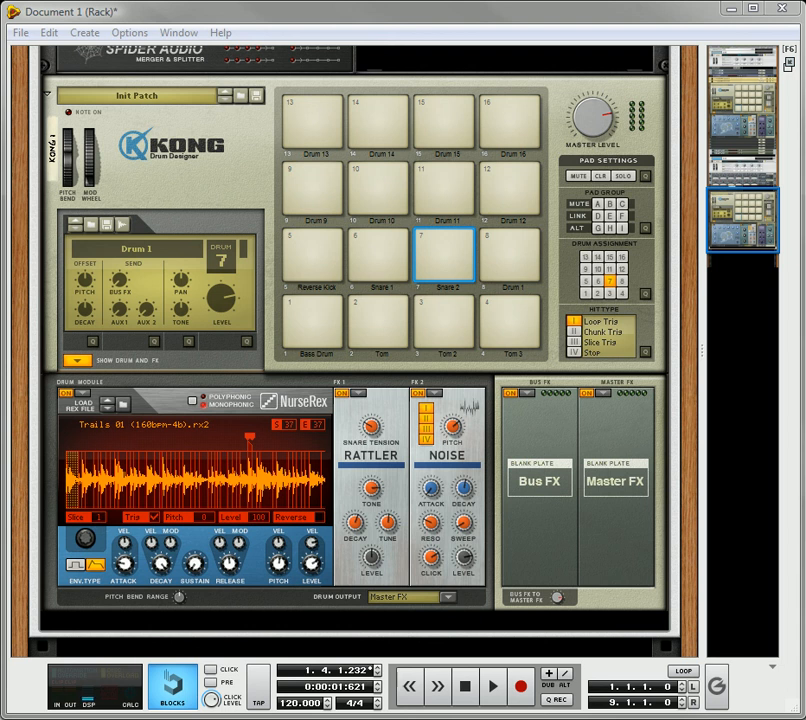
- Audition pads 9, 12, 8, 6 and 5 of the Kong kit to compare their sounds
scroll("up", 3)
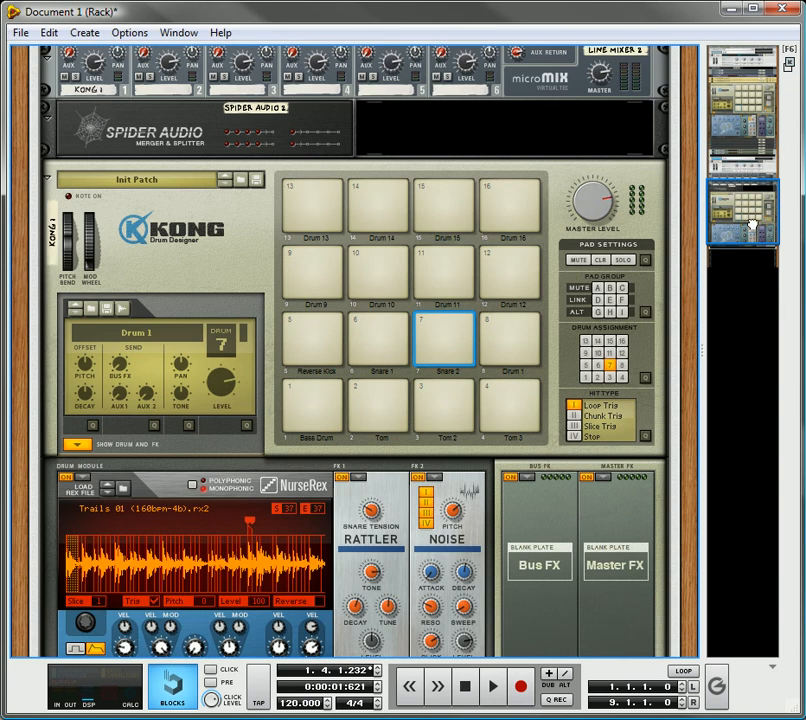
scroll("down", 3)
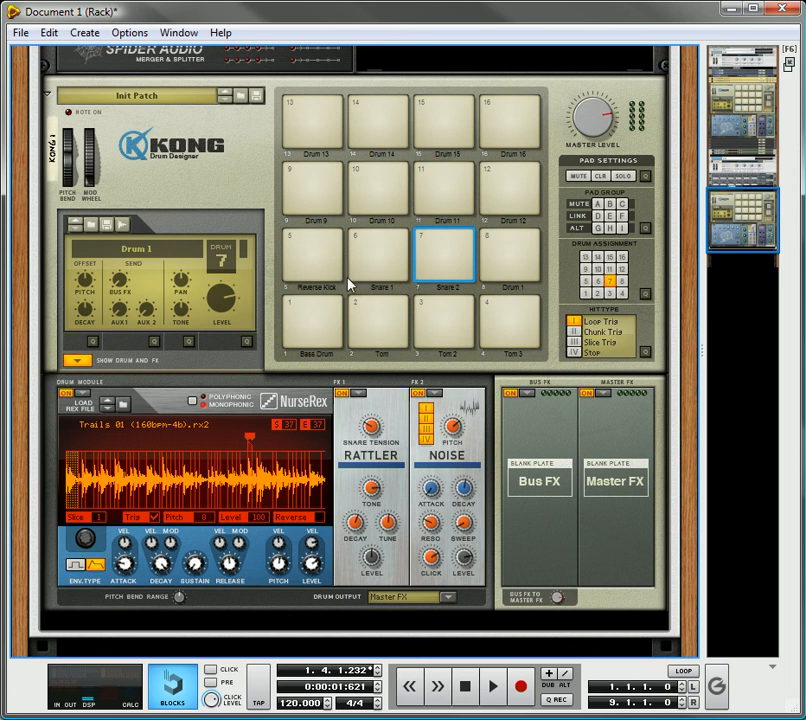
left_click(312, 320)
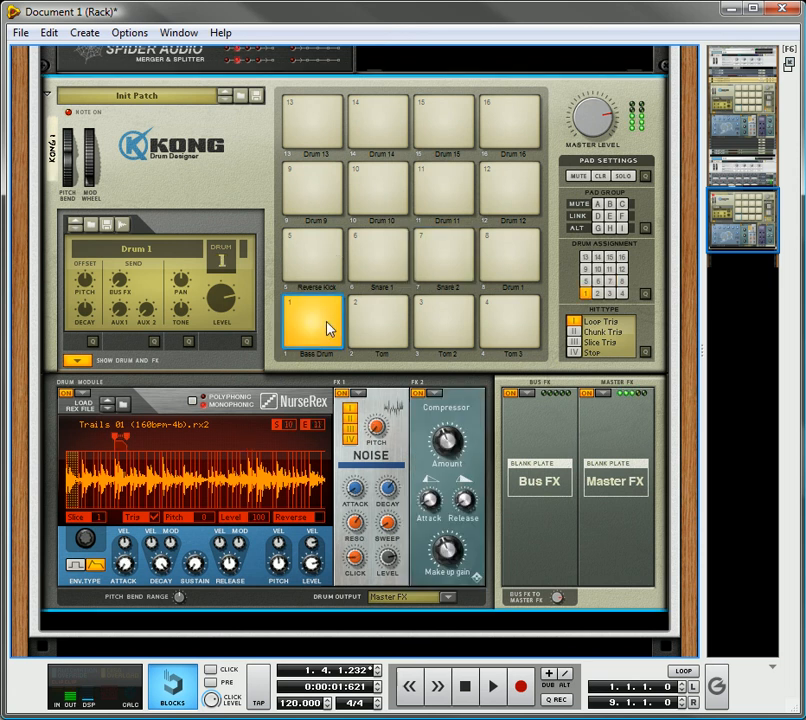
left_click(512, 322)
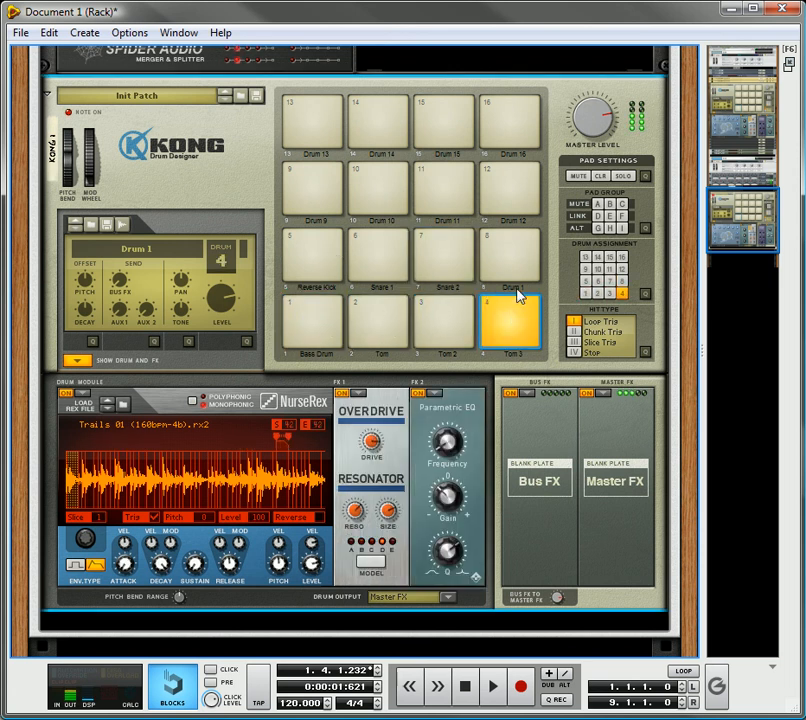
left_click(512, 256)
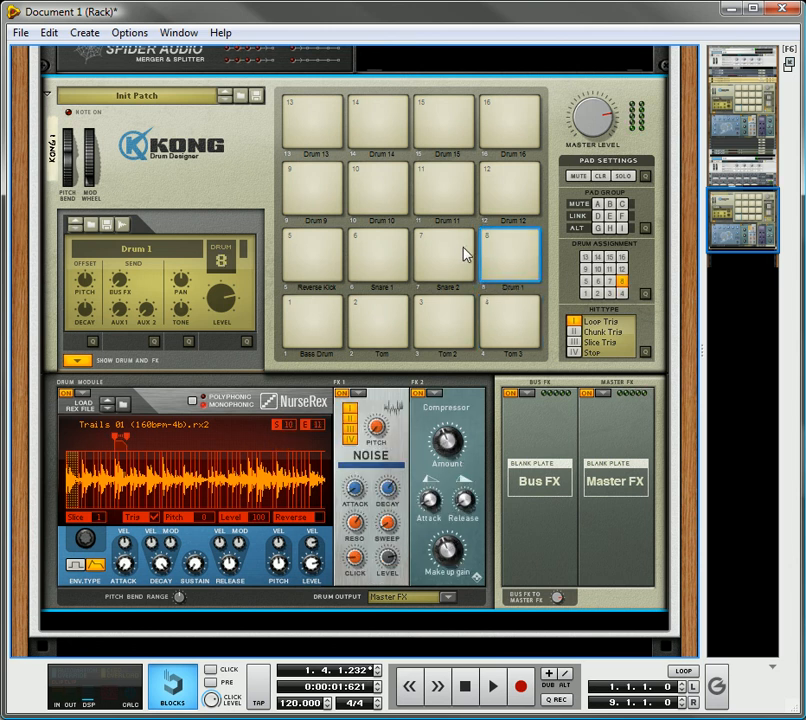
left_click(378, 256)
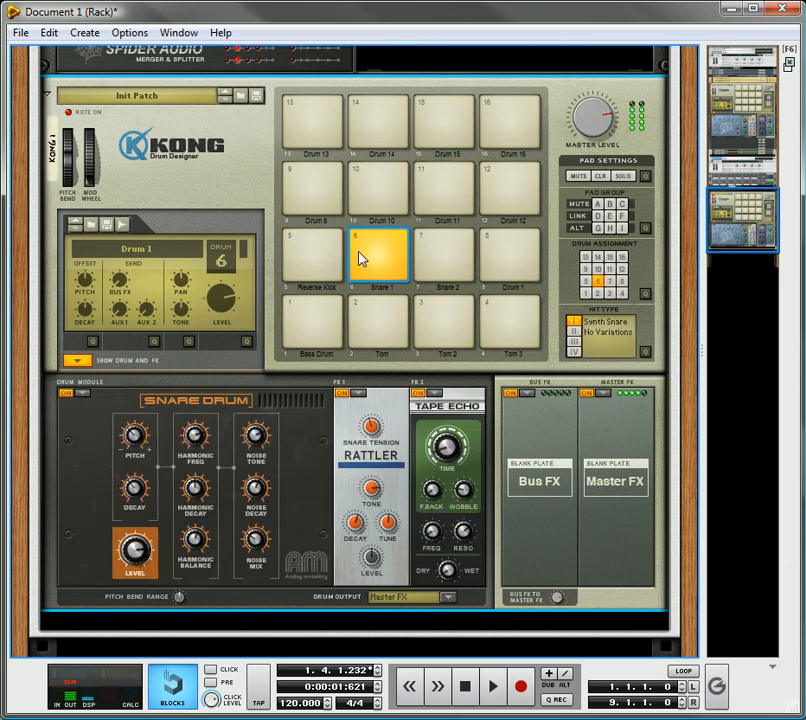
left_click(312, 256)
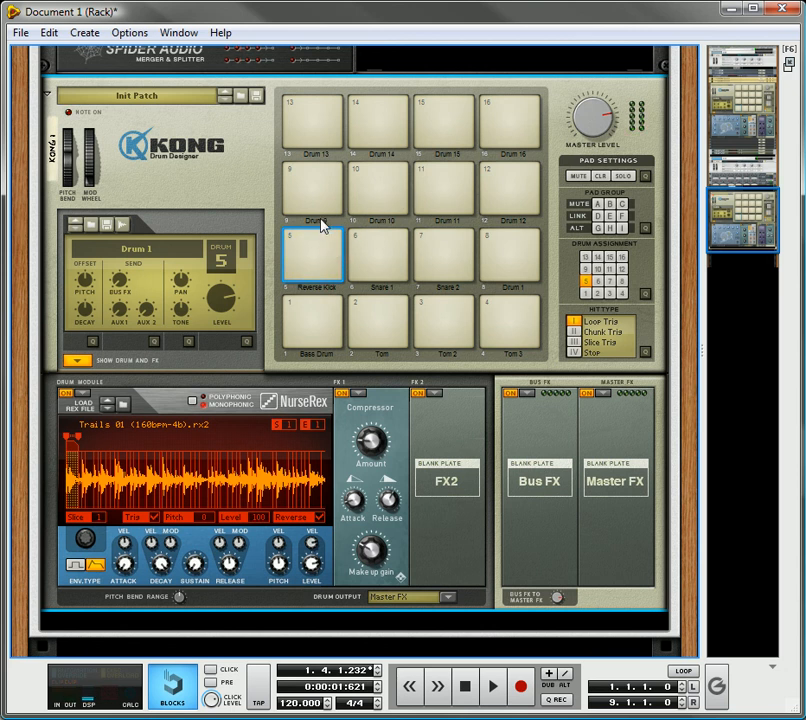
- Rename pad 8 with a new Funky name and keep it selected
left_click(512, 252)
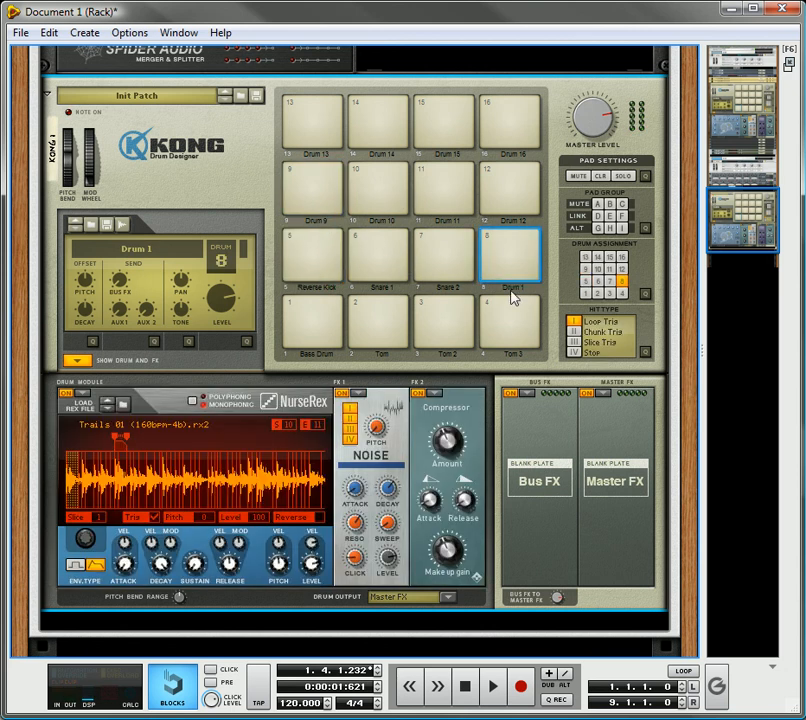
mouse_move(512, 296)
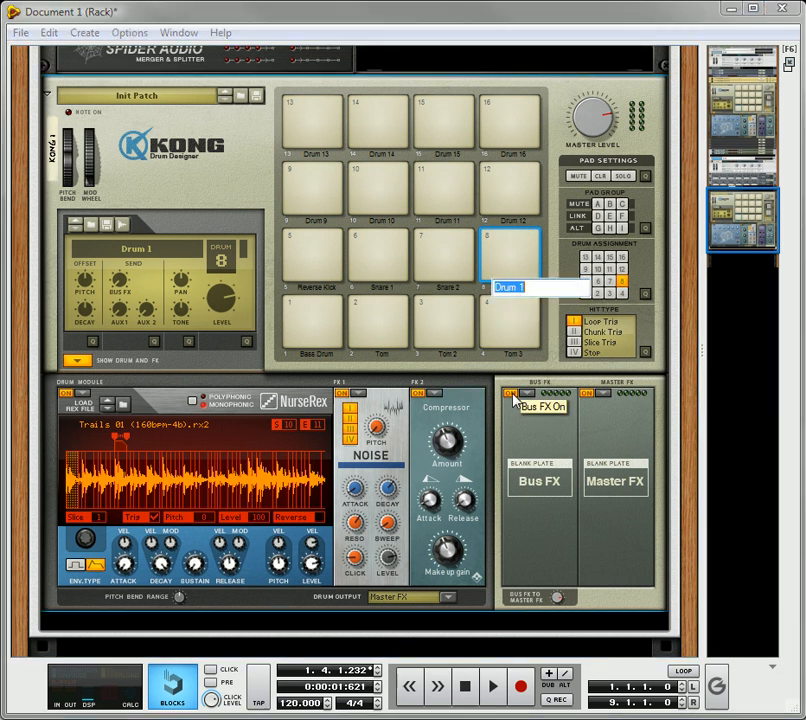
type("Fun")
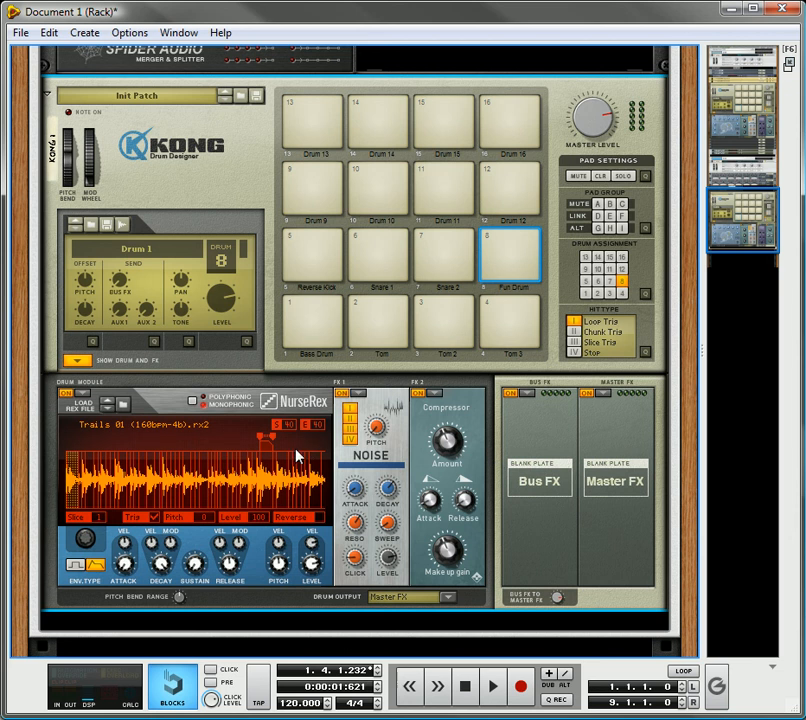
mouse_move(256, 442)
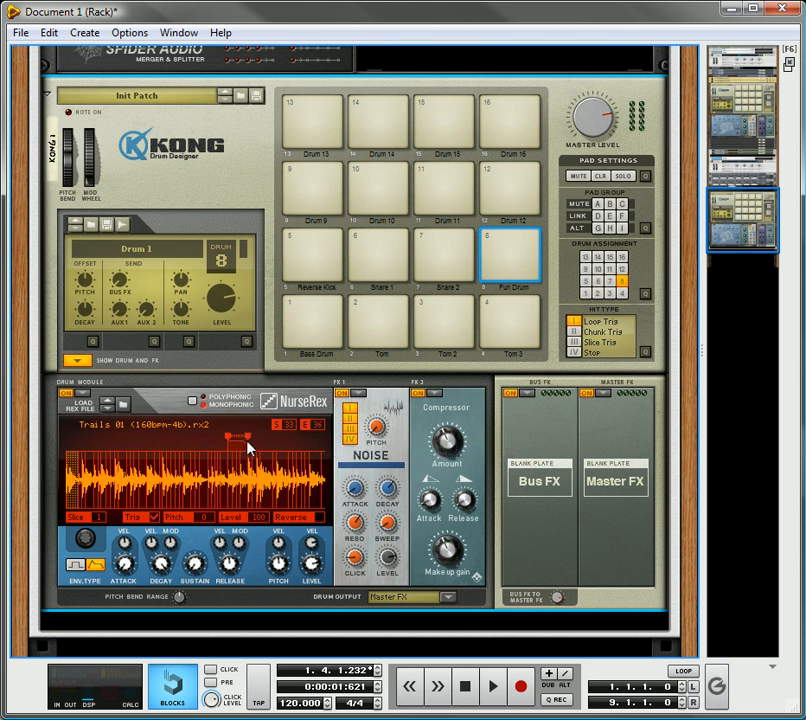
left_click(508, 254)
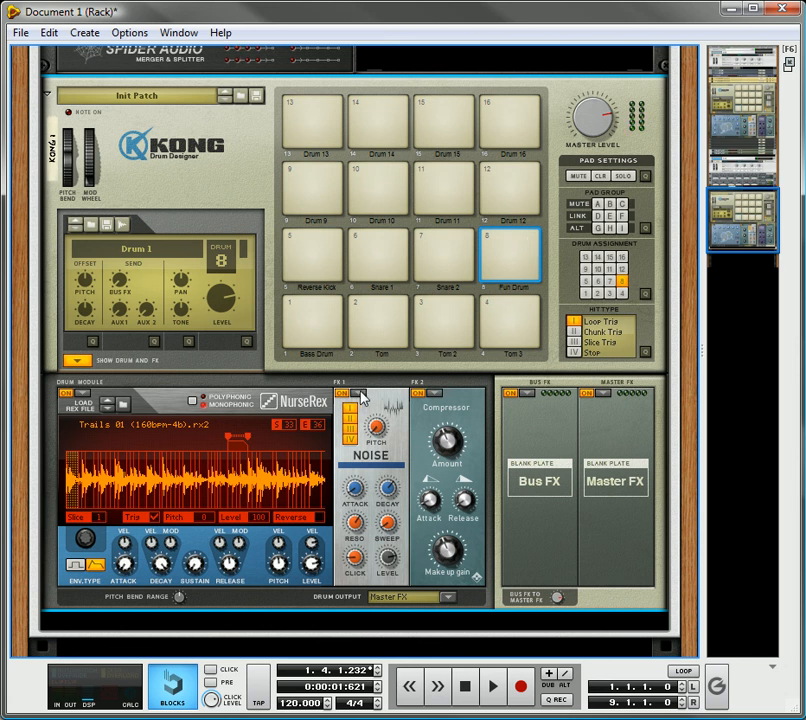
- Load Ring Modulator in FX1 and Tape Echo in FX2 on pad 8, adjusting the echo settings
left_click(364, 396)
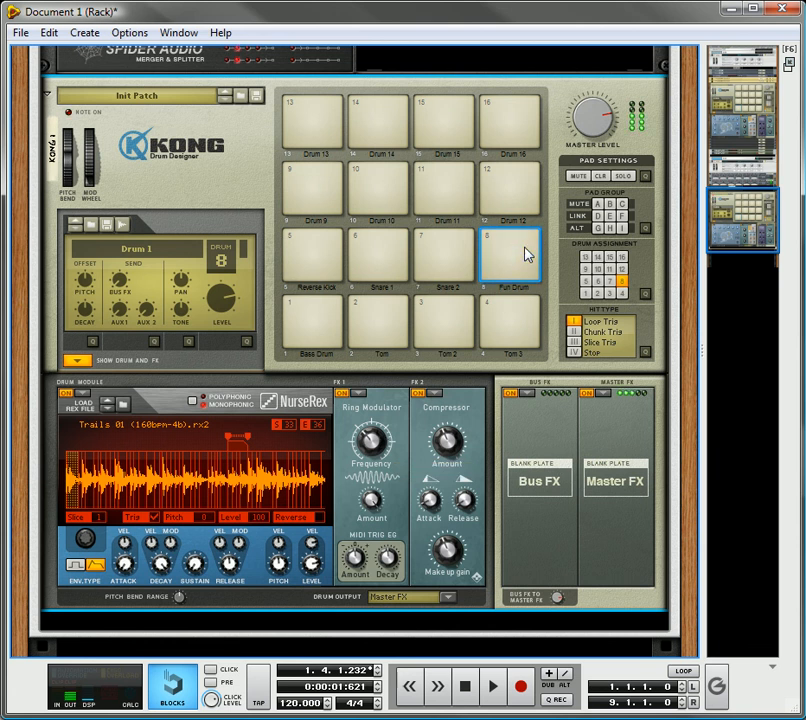
left_click(510, 256)
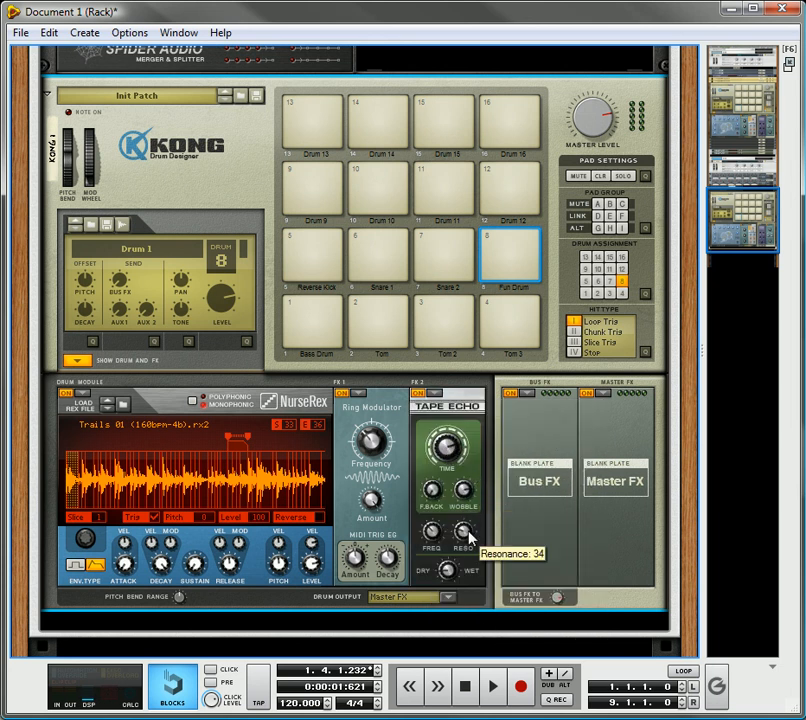
mouse_move(432, 530)
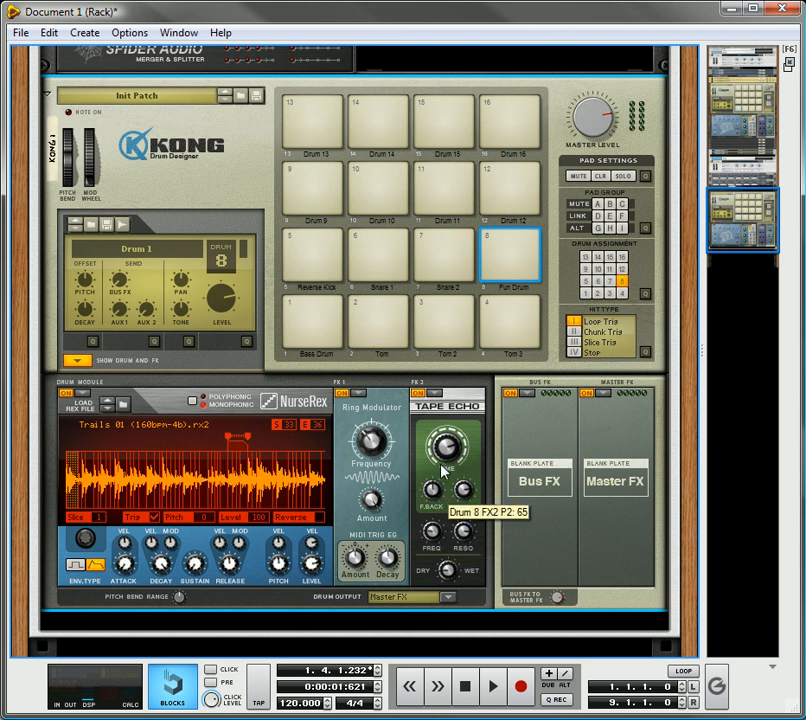
left_click(510, 256)
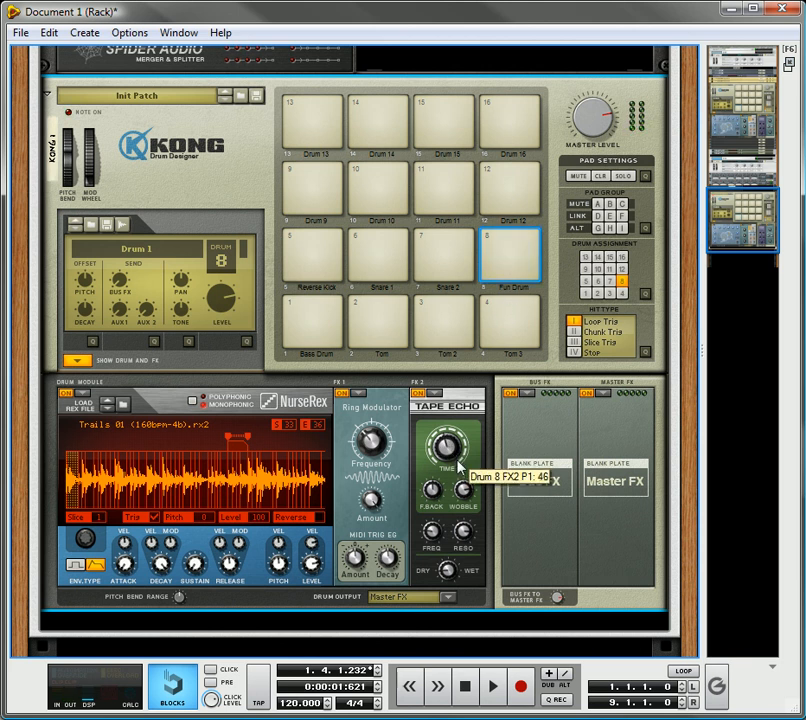
mouse_move(518, 252)
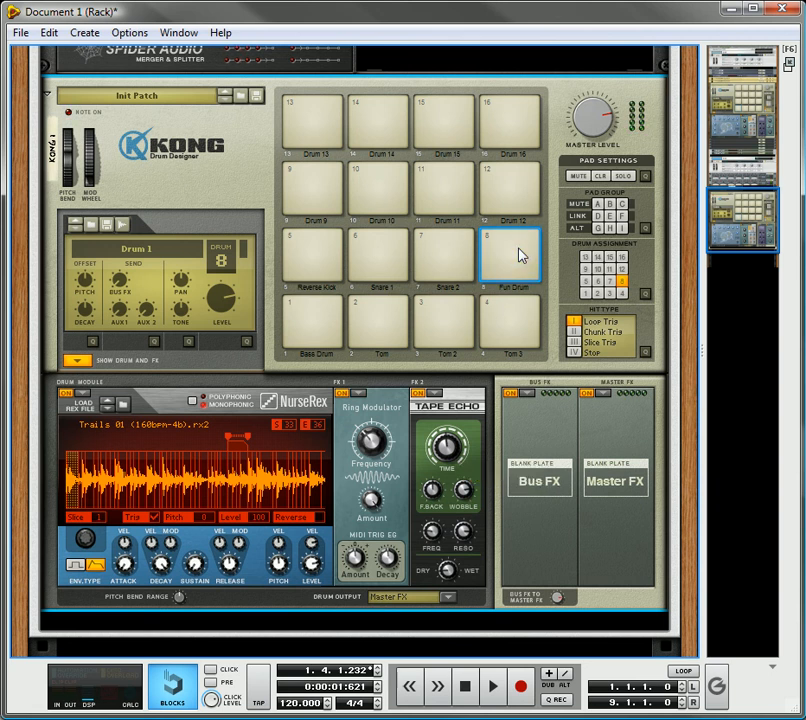
mouse_move(510, 246)
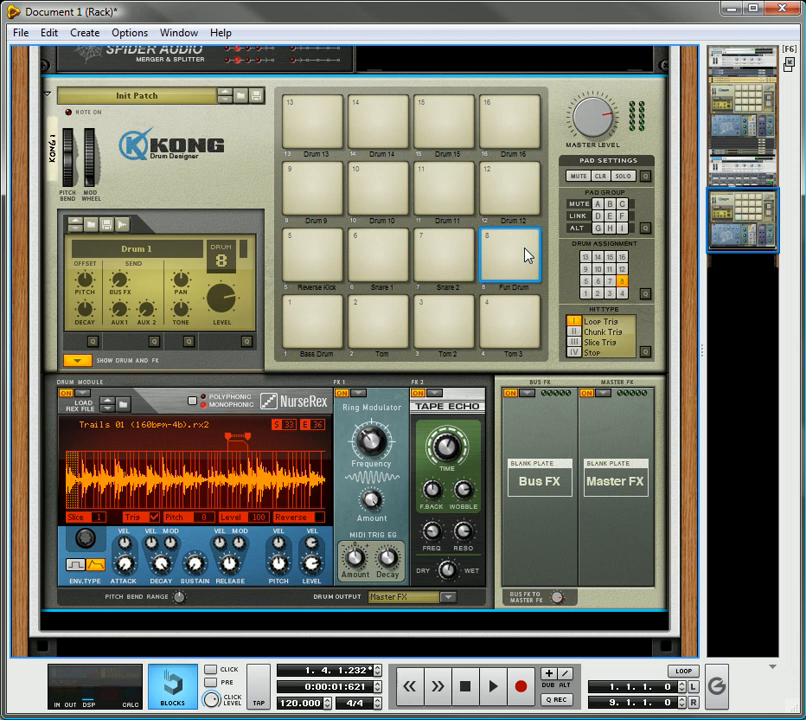
mouse_move(446, 570)
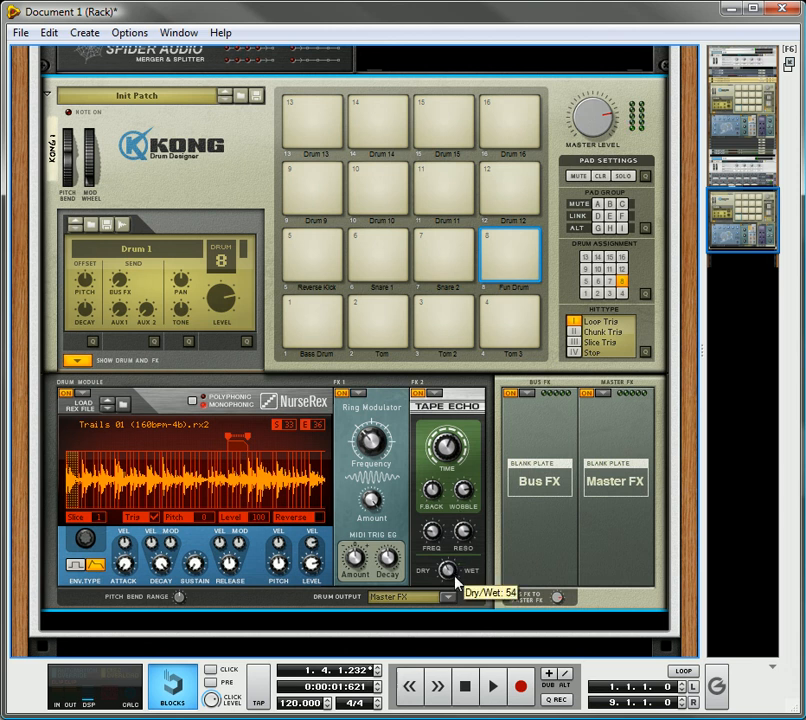
mouse_move(528, 252)
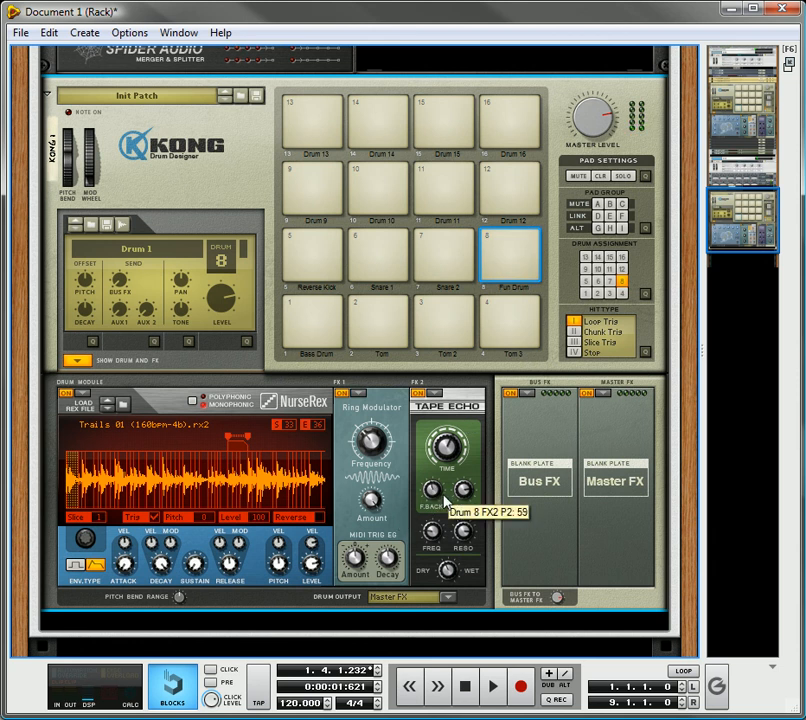
left_click(512, 252)
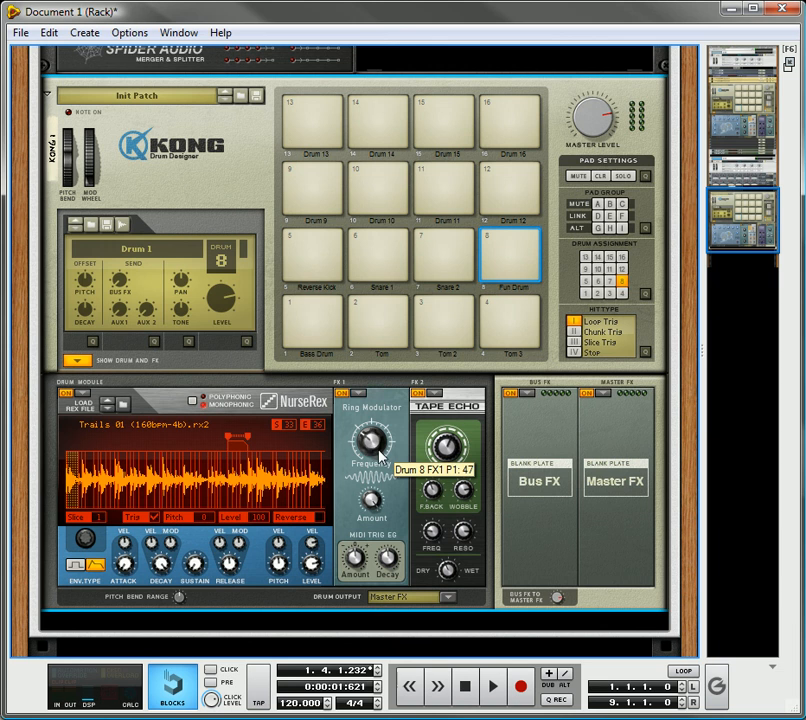
- Tune the ring modulator frequency and replay pad 8 to hear the effects
left_click(510, 256)
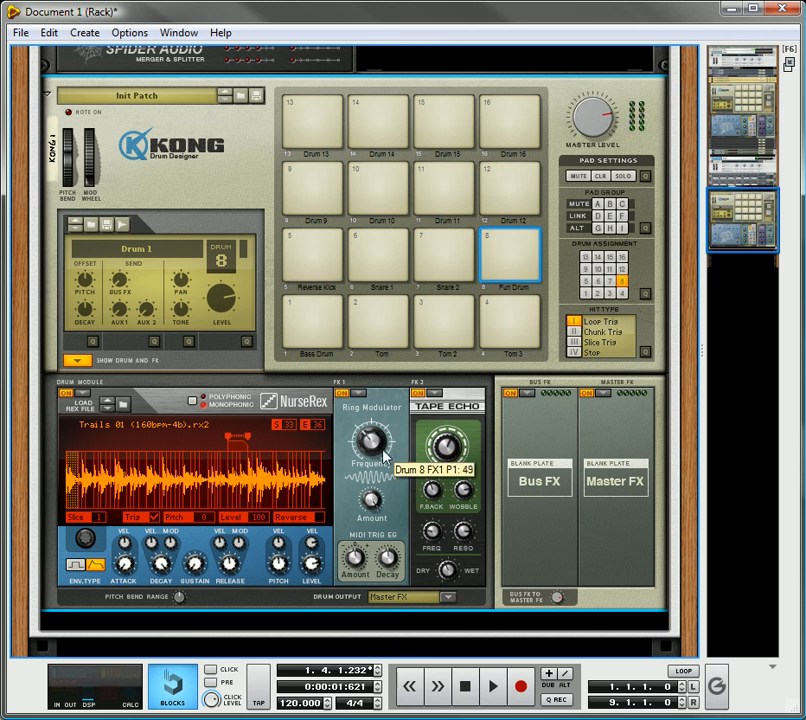
left_click(512, 254)
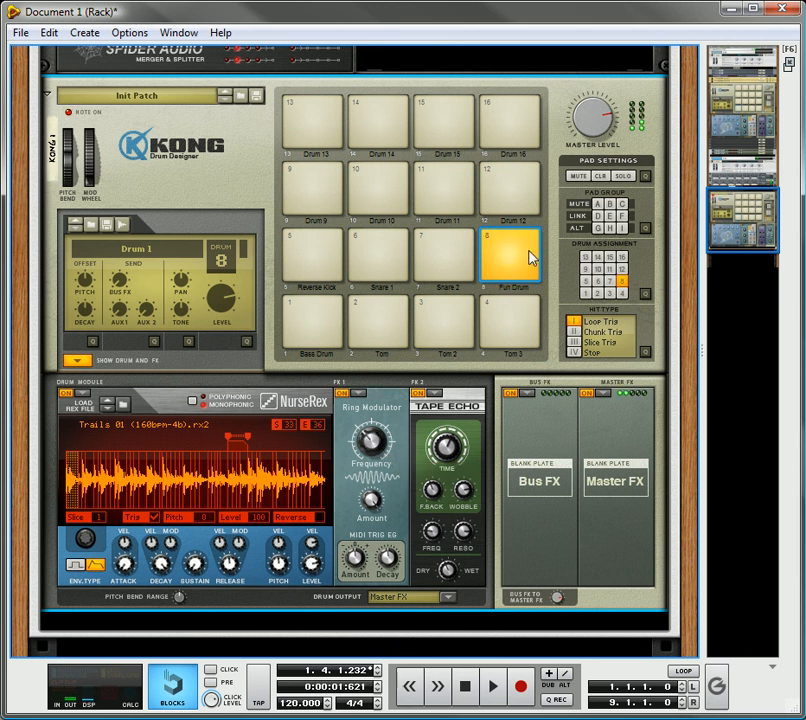
left_click(510, 256)
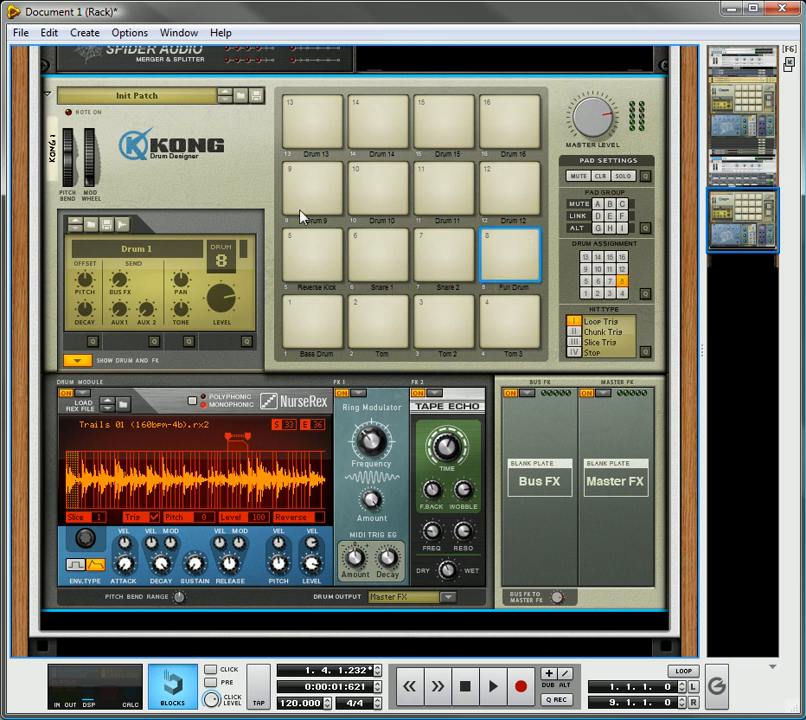
- Rename pad 10 to Closed HH and move to empty pad 9
left_click(312, 188)
type("Open HH")
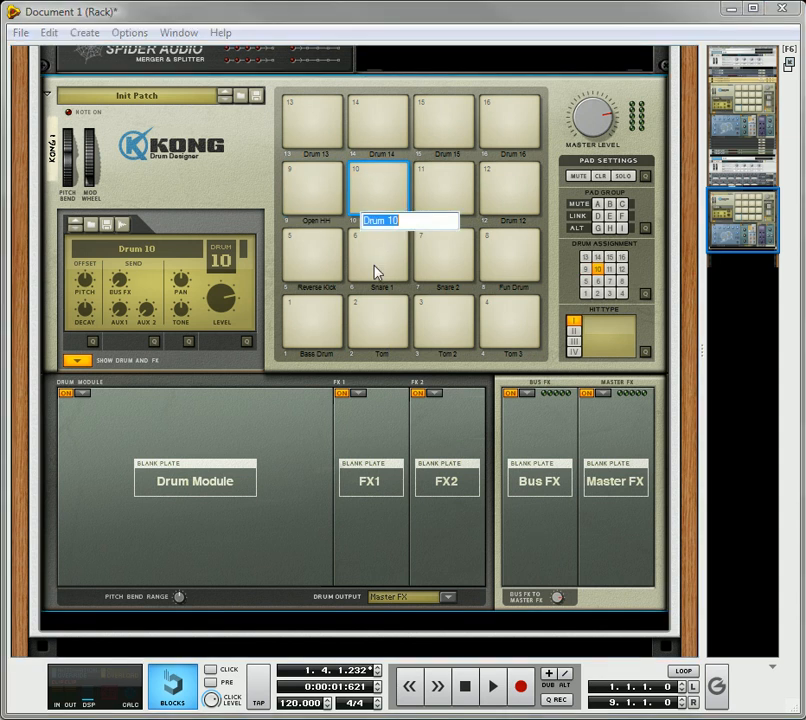
type("Closed HH")
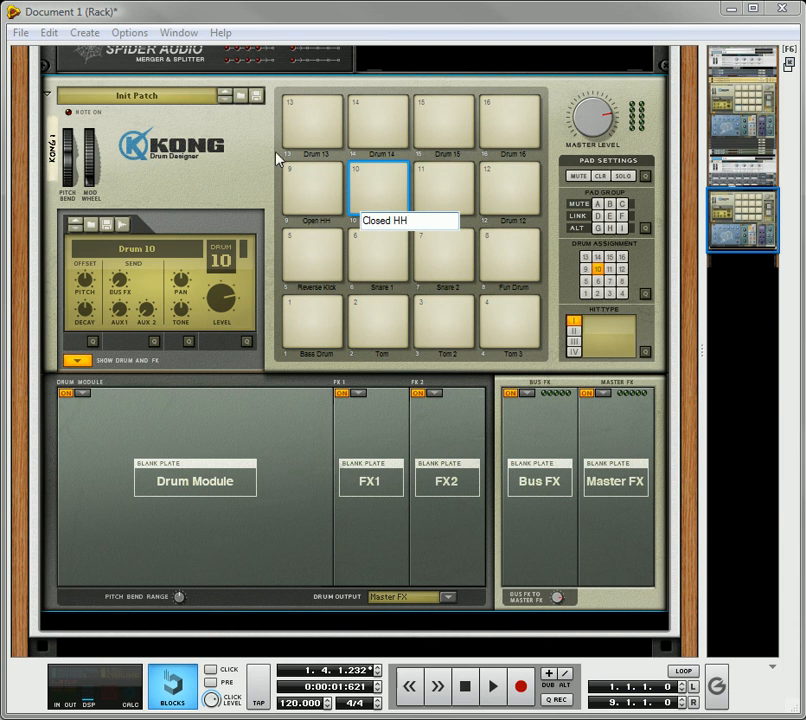
left_click(312, 188)
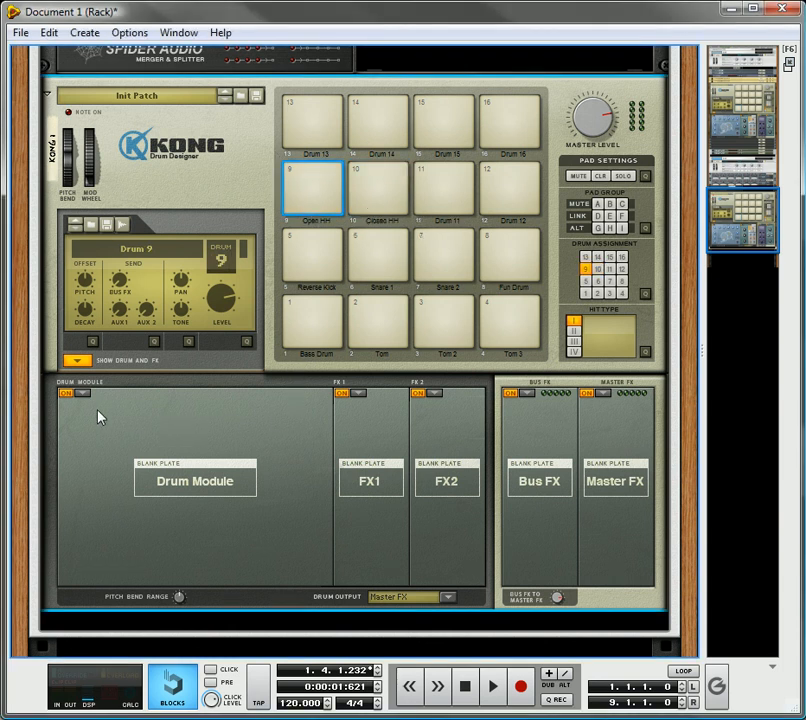
- Assign drum 9's hi-hat module and adjust its pitch, auditioning the pad
left_click(60, 390)
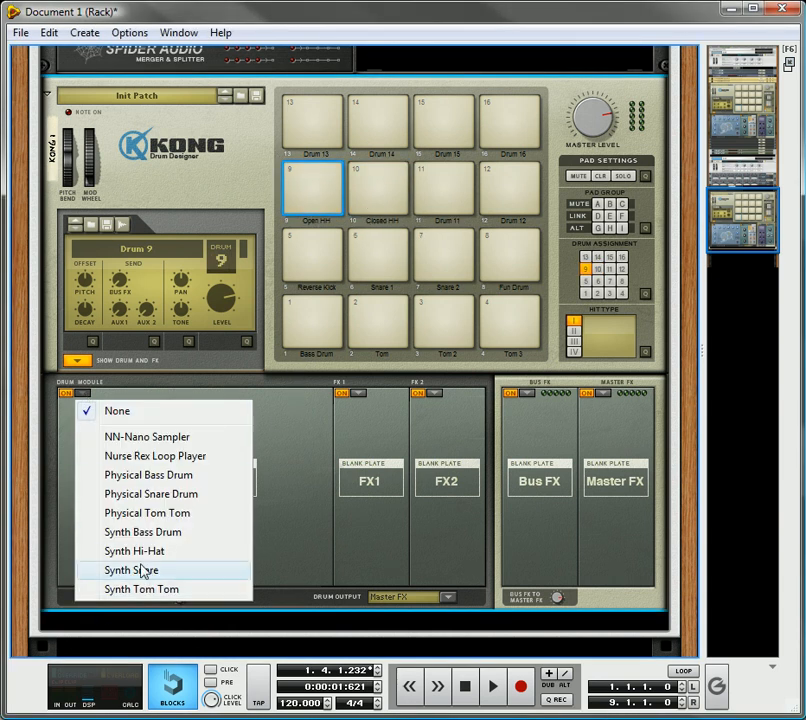
left_click(136, 552)
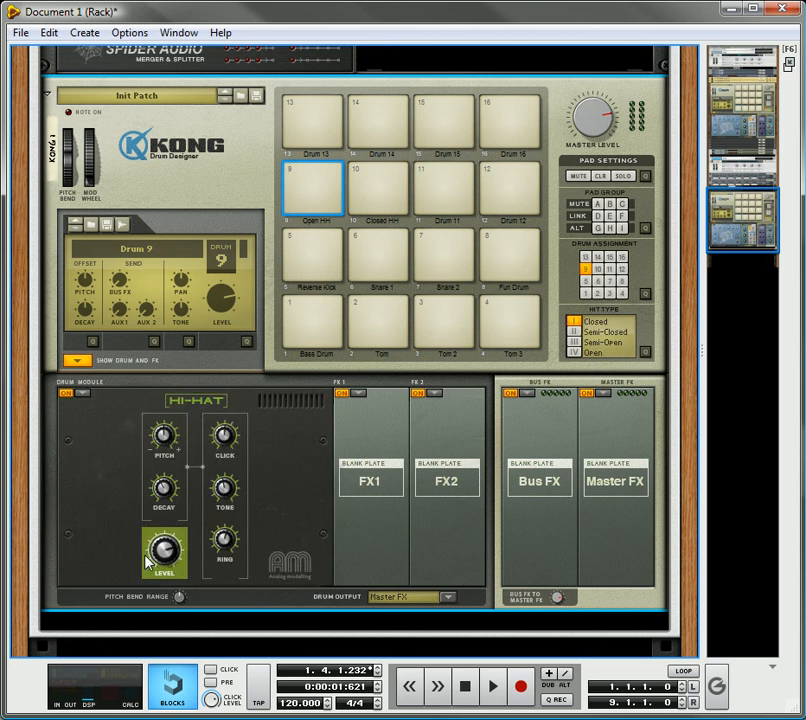
mouse_move(328, 180)
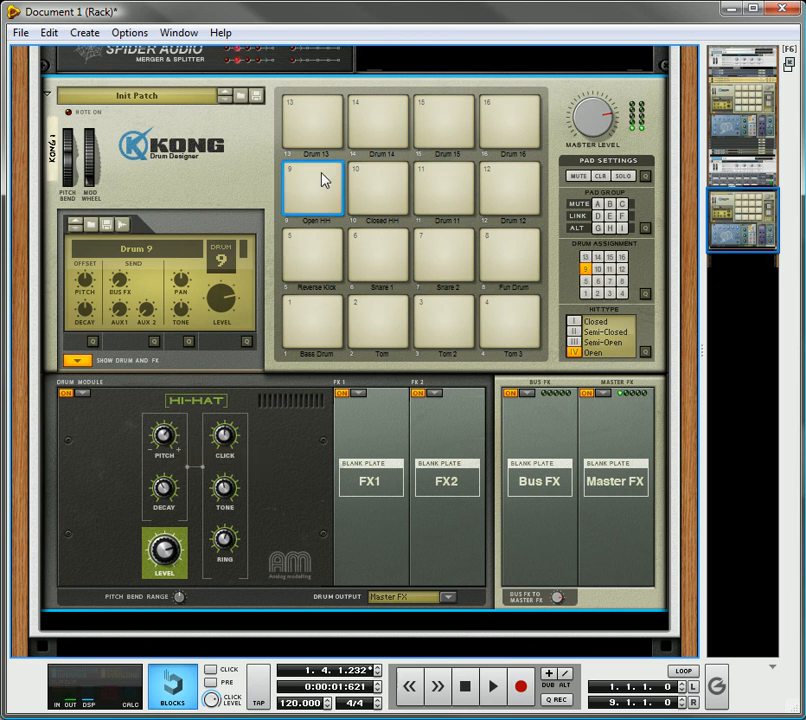
mouse_move(164, 436)
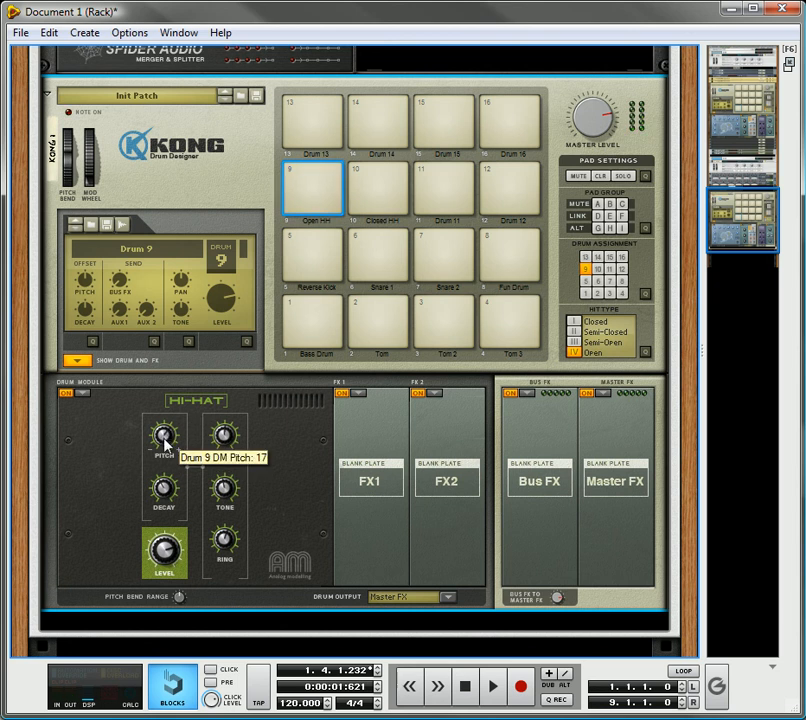
left_click(312, 188)
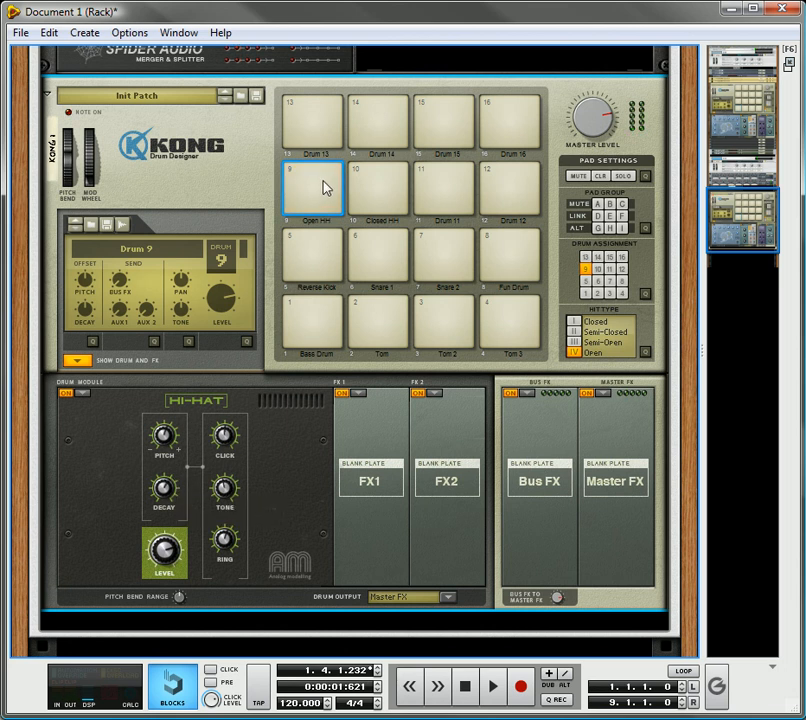
left_click(312, 188)
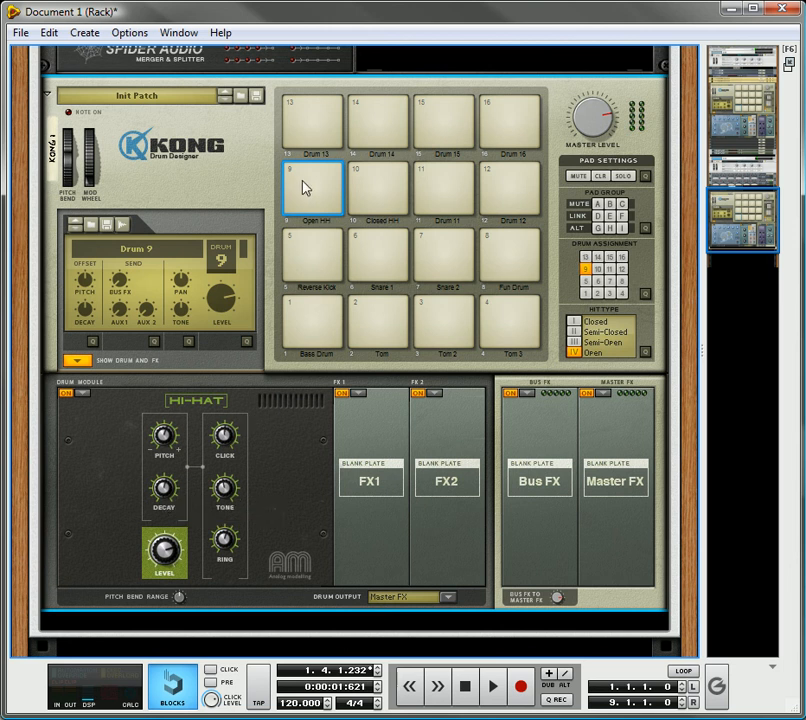
left_click(312, 188)
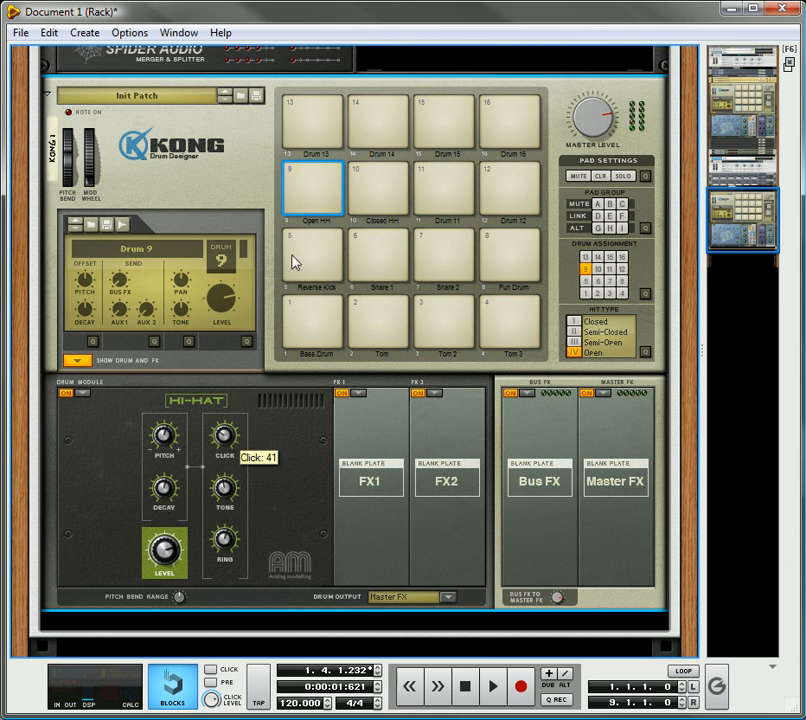
mouse_move(224, 500)
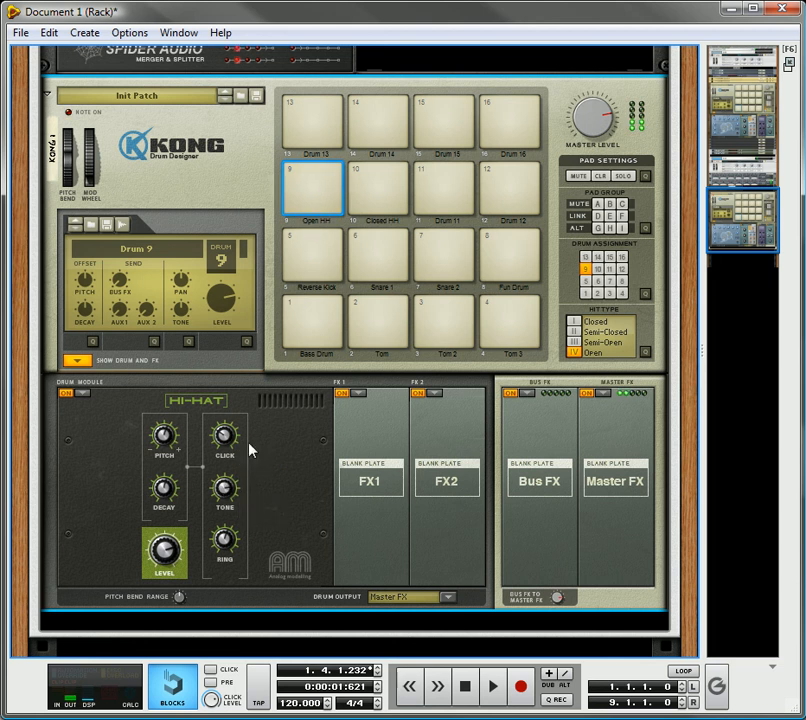
mouse_move(226, 544)
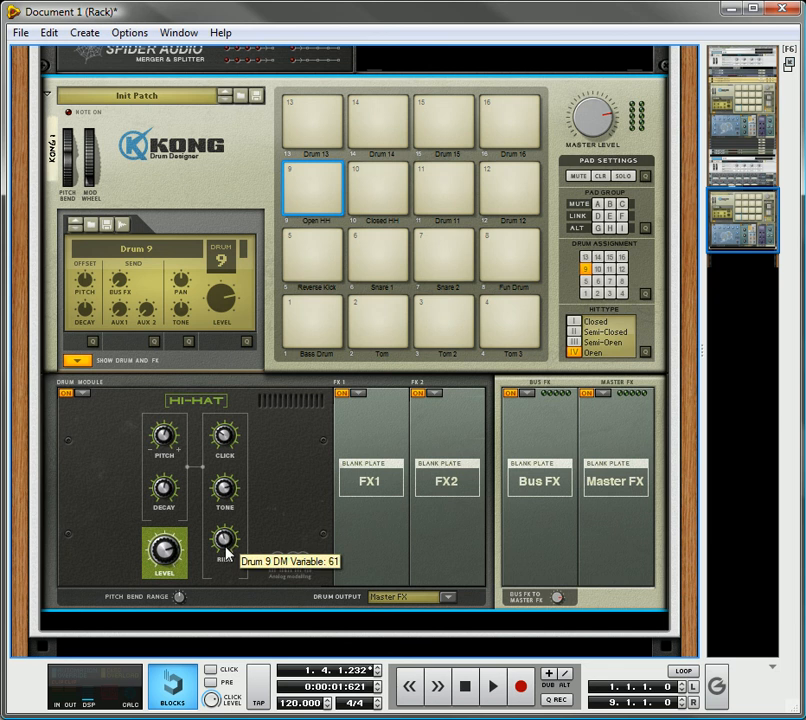
- Set and fine-tune the hi-hat's size amount
left_click(312, 188)
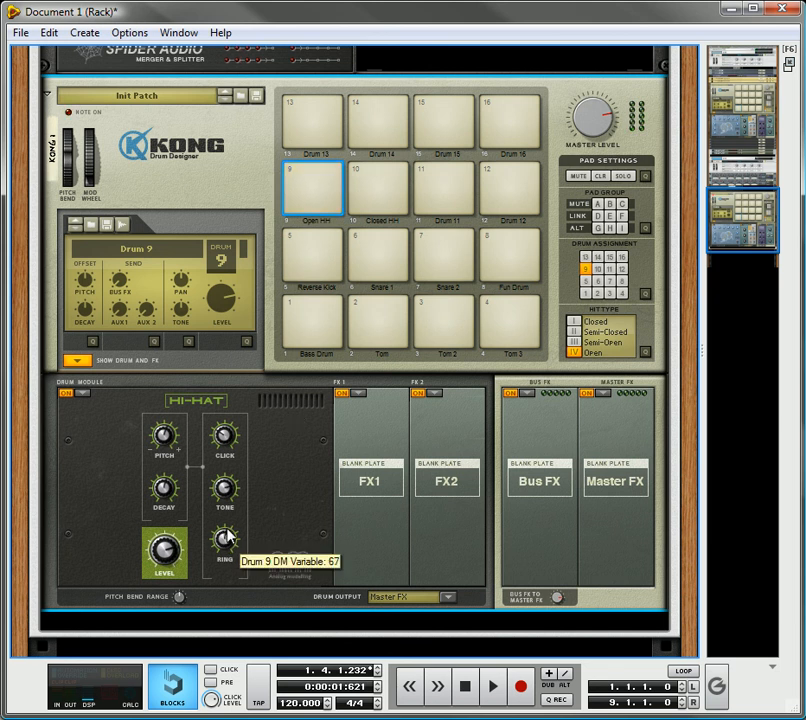
left_click(312, 188)
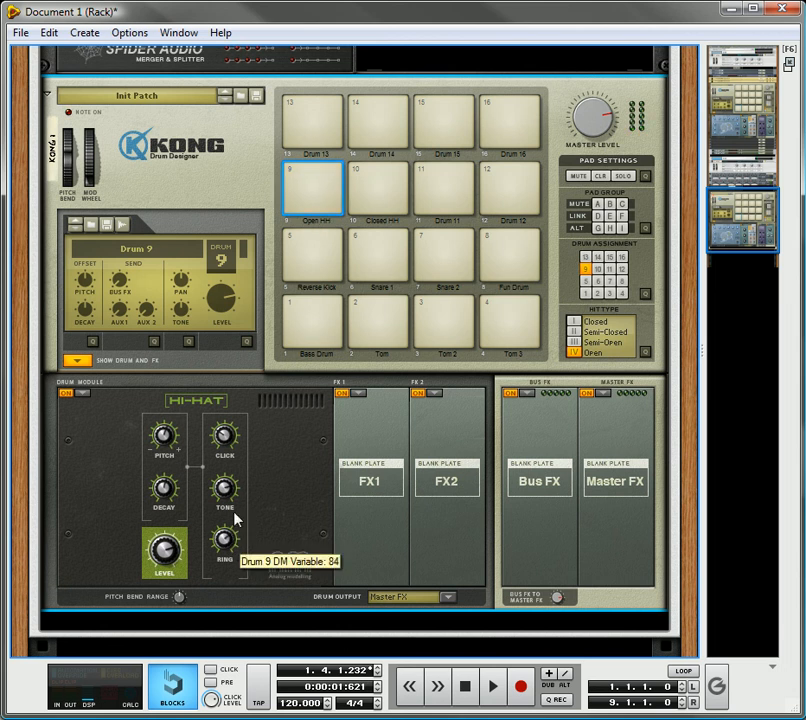
mouse_move(312, 180)
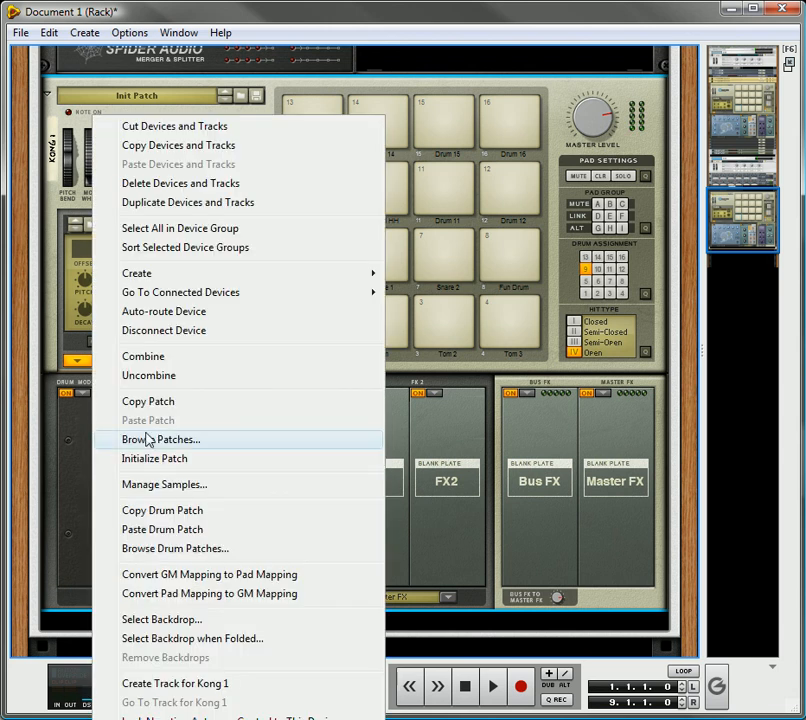
mouse_move(162, 510)
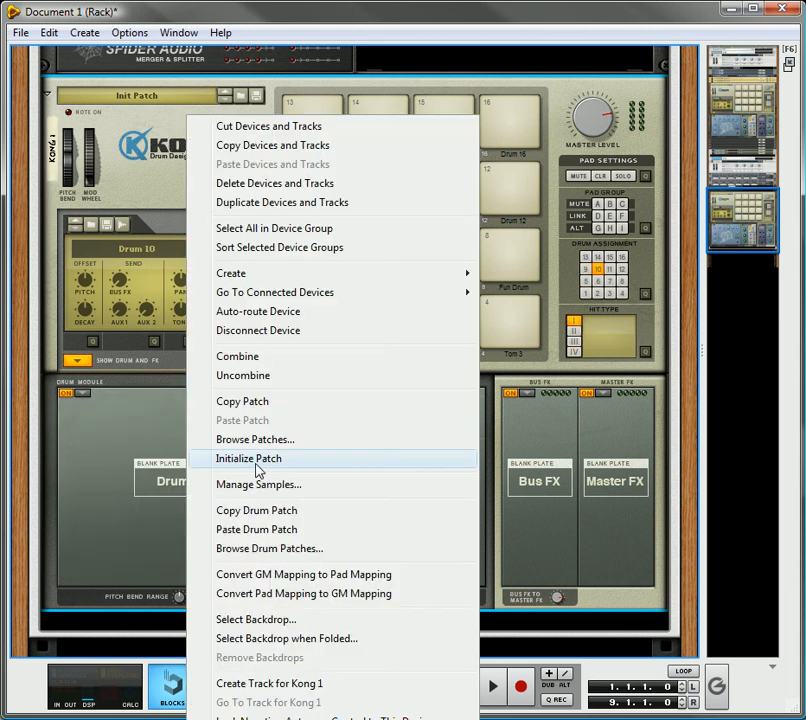
- Select the Closed HH pad (drum 10) and audition it a few times
left_click(248, 458)
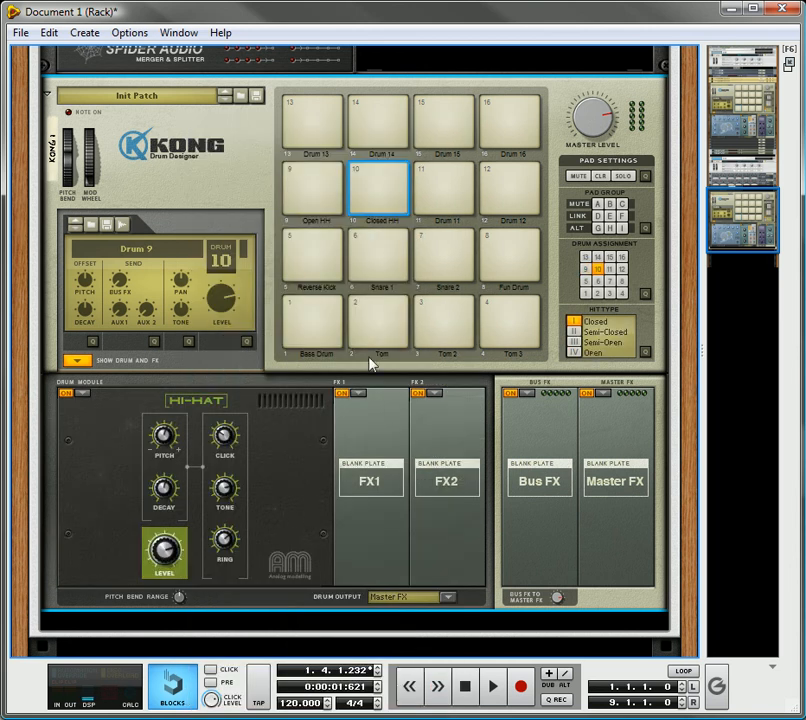
mouse_move(388, 228)
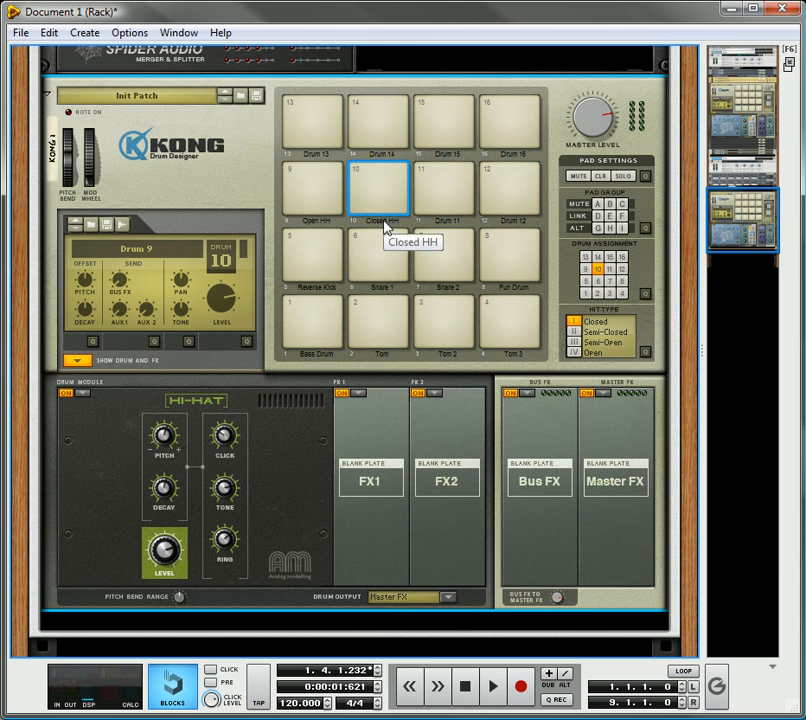
mouse_move(598, 328)
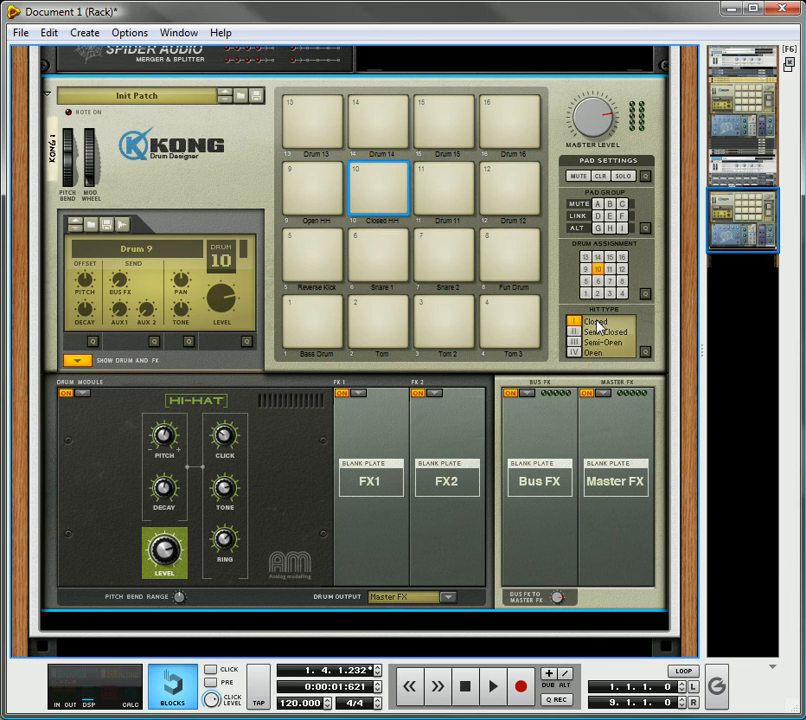
left_click(378, 188)
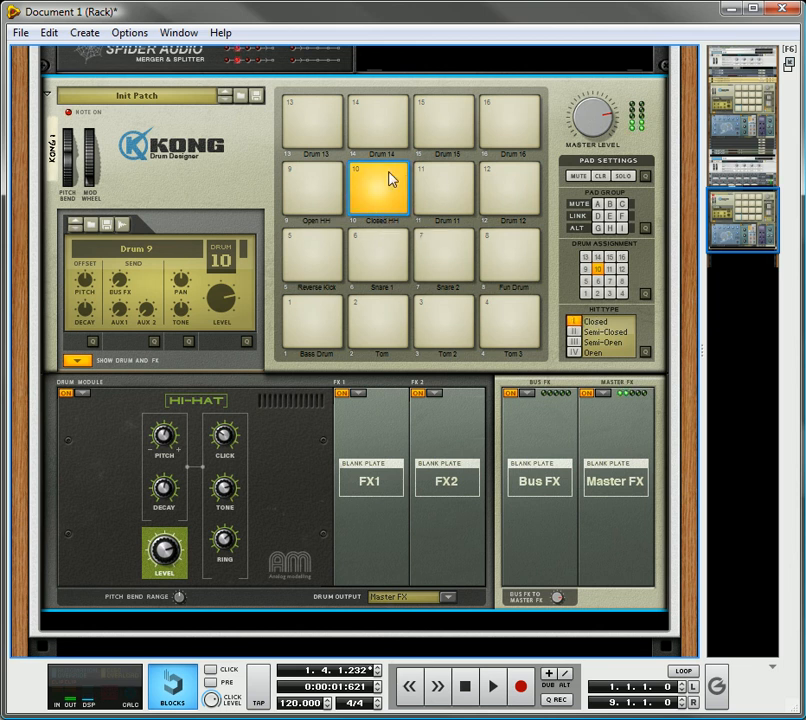
left_click(376, 188)
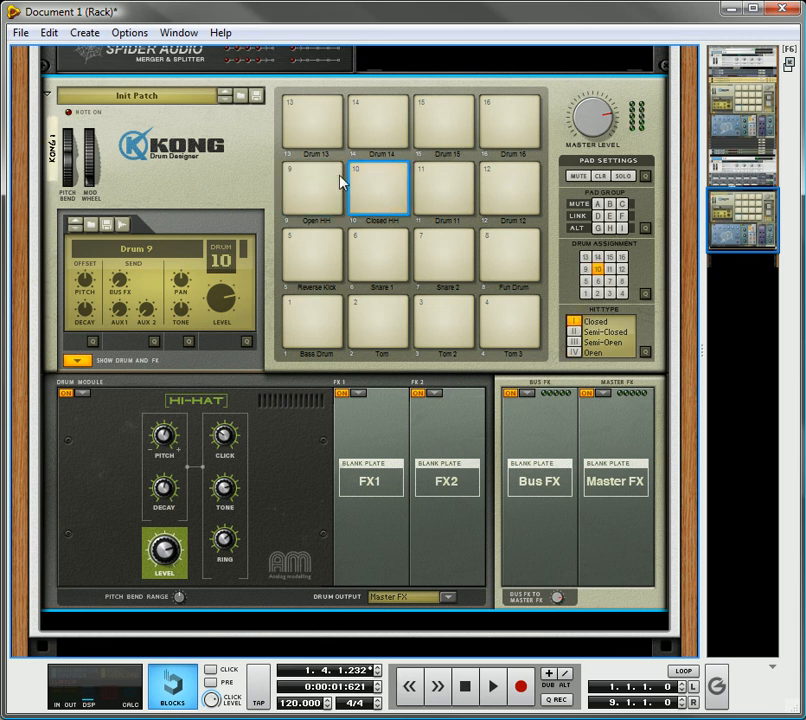
mouse_move(330, 190)
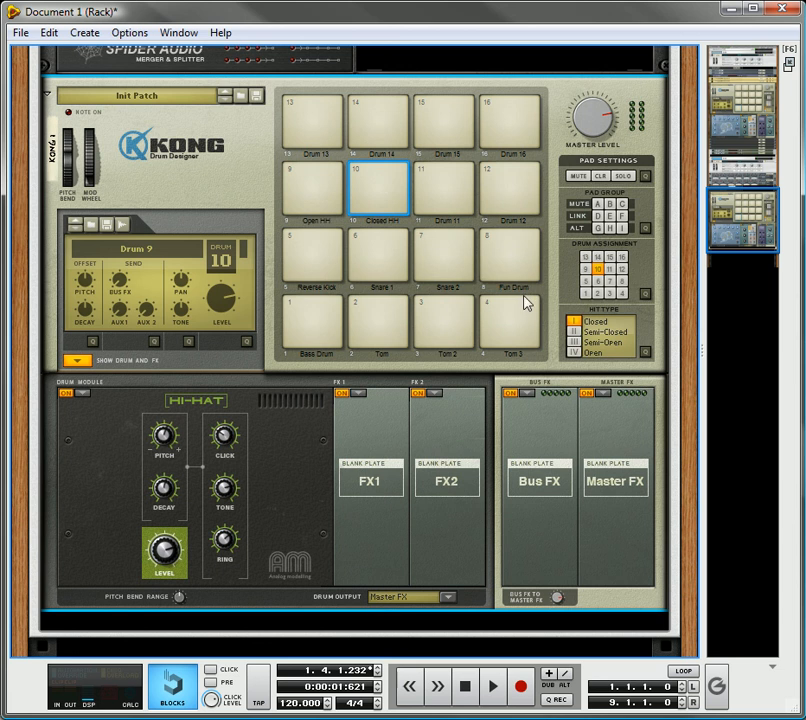
left_click(378, 190)
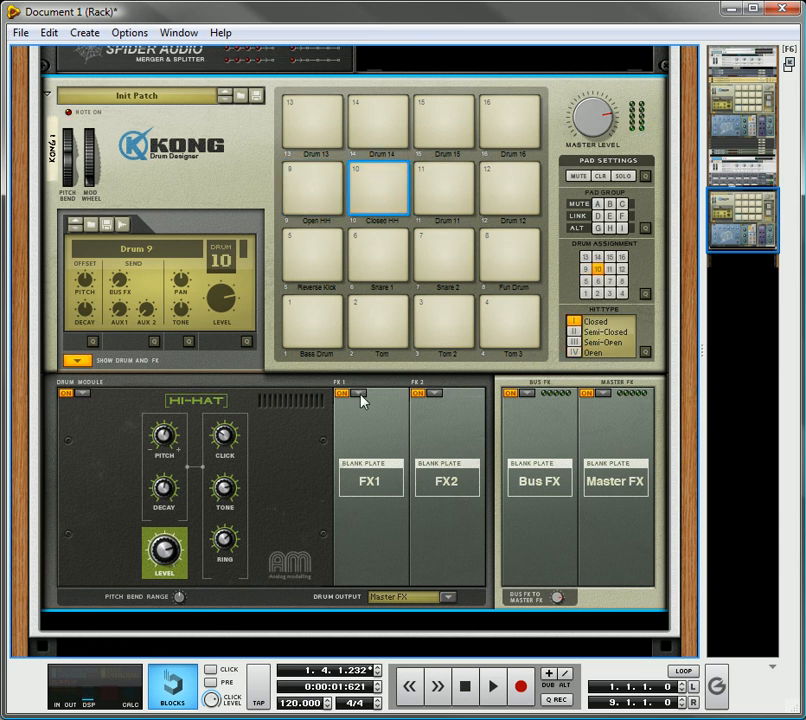
- Load Room Reverb in the Closed HH drum's FX1 slot, dry/wet around 50, and audition it
left_click(378, 190)
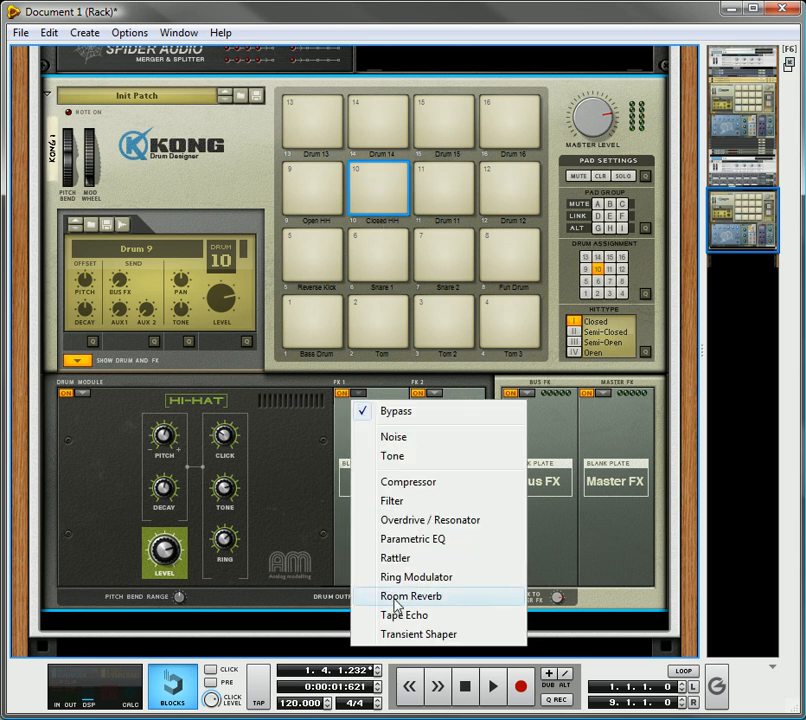
left_click(410, 596)
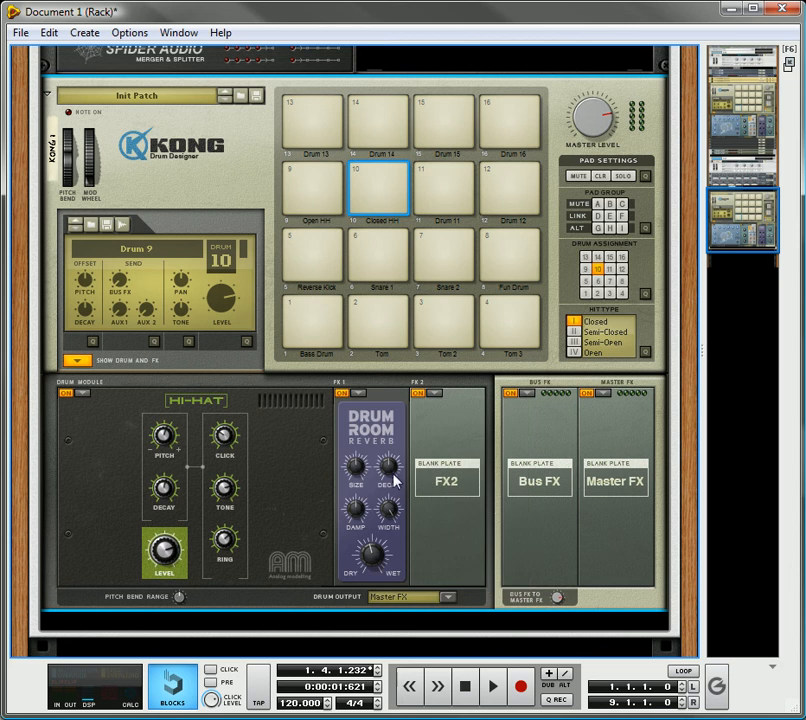
mouse_move(384, 472)
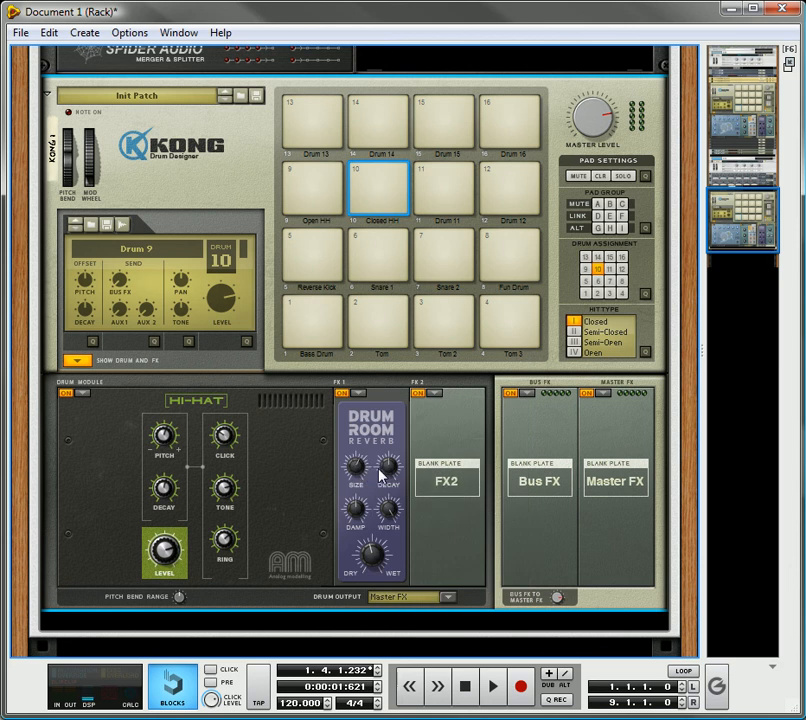
mouse_move(388, 490)
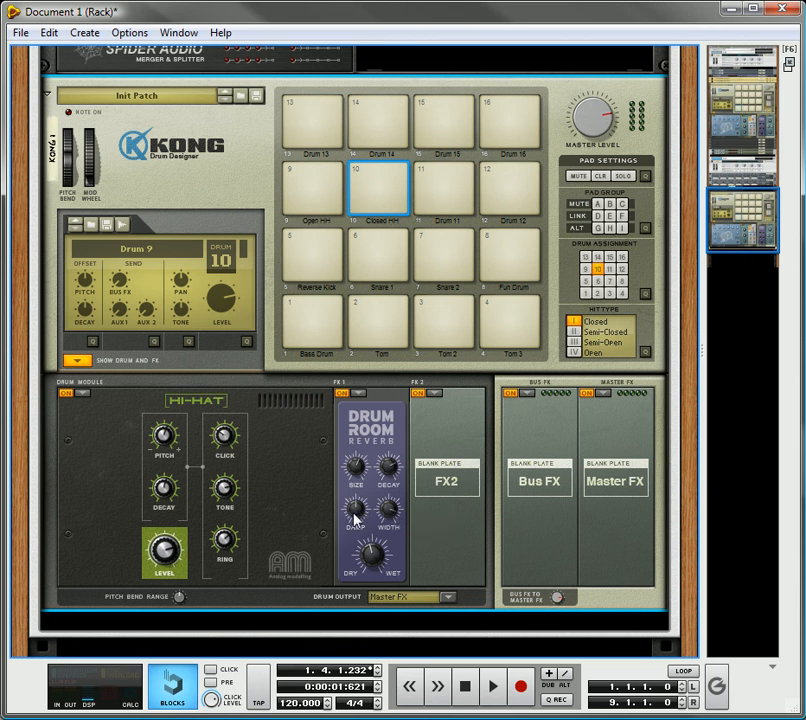
mouse_move(364, 536)
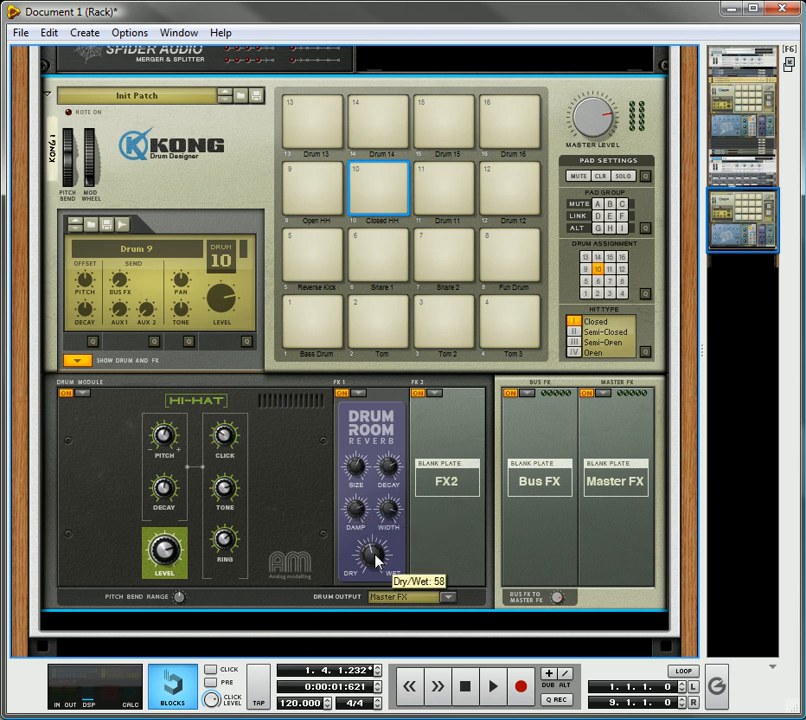
mouse_move(408, 192)
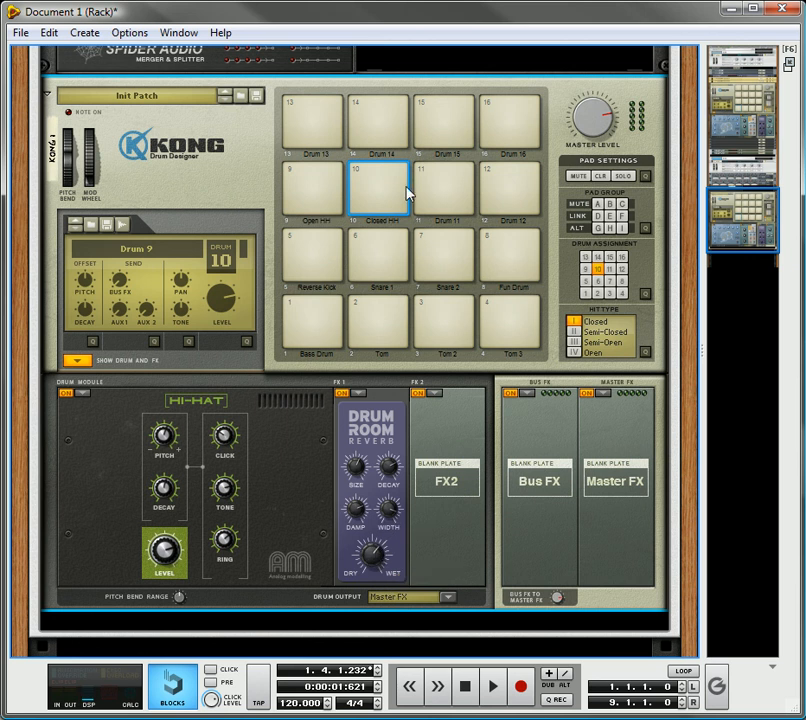
mouse_move(398, 180)
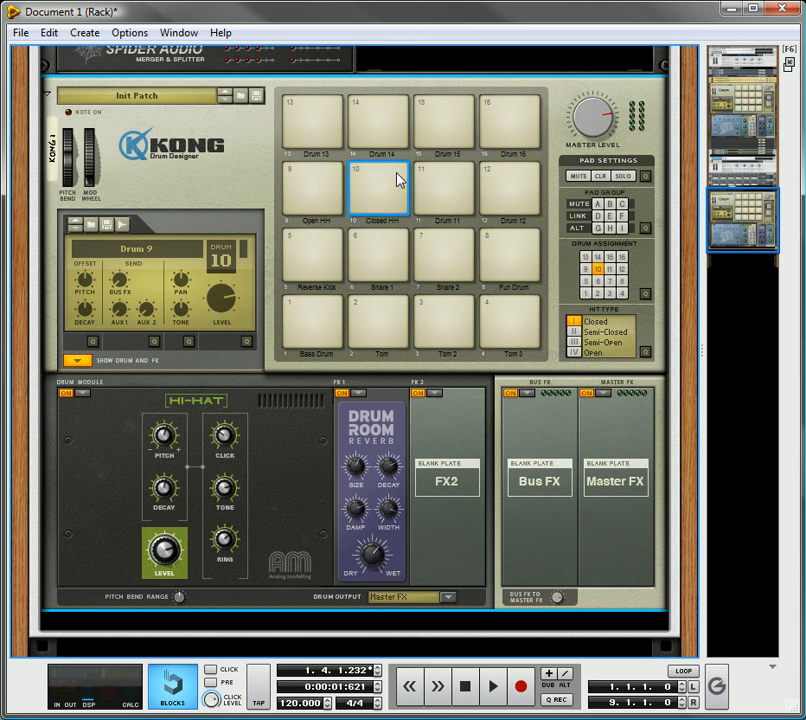
left_click(378, 188)
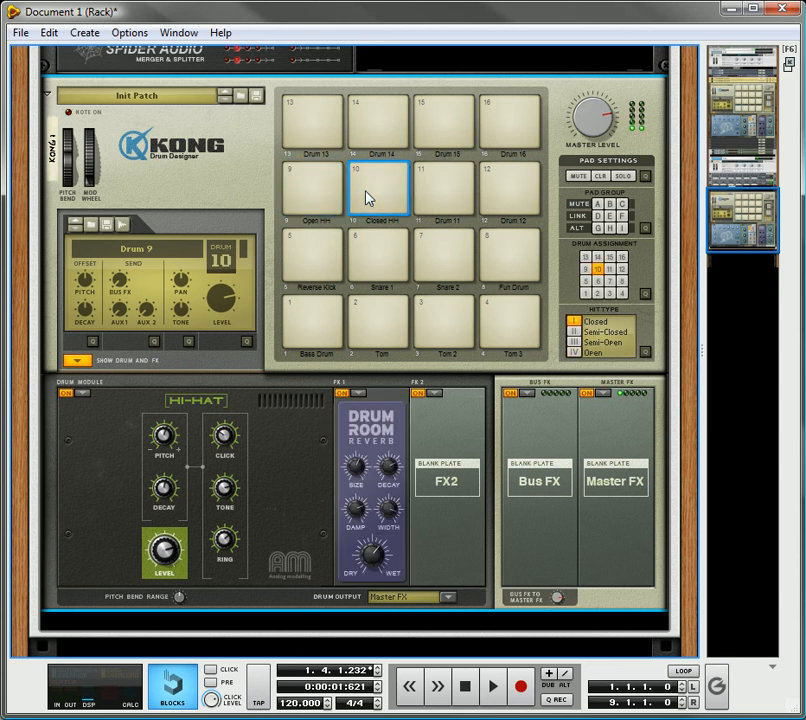
mouse_move(372, 232)
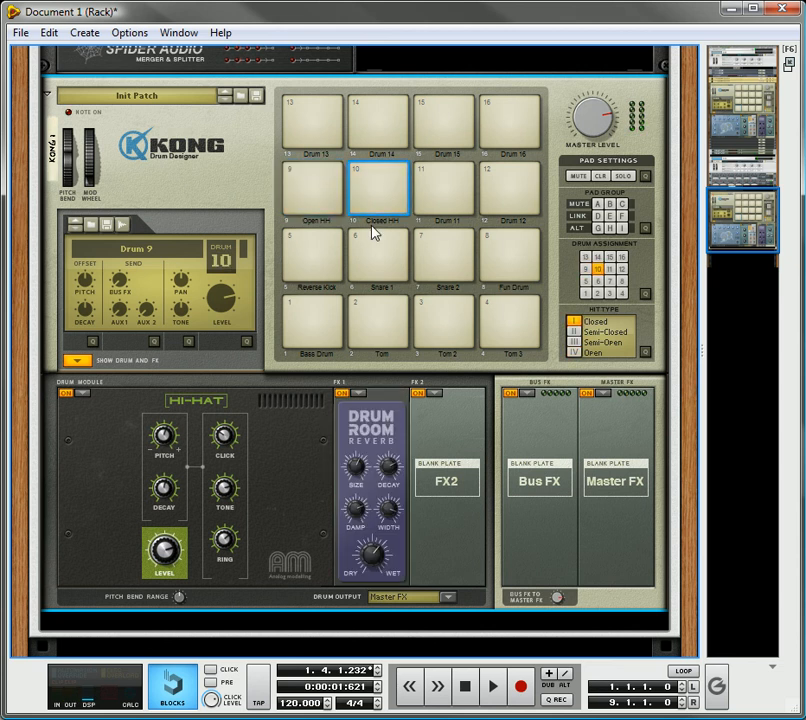
mouse_move(336, 228)
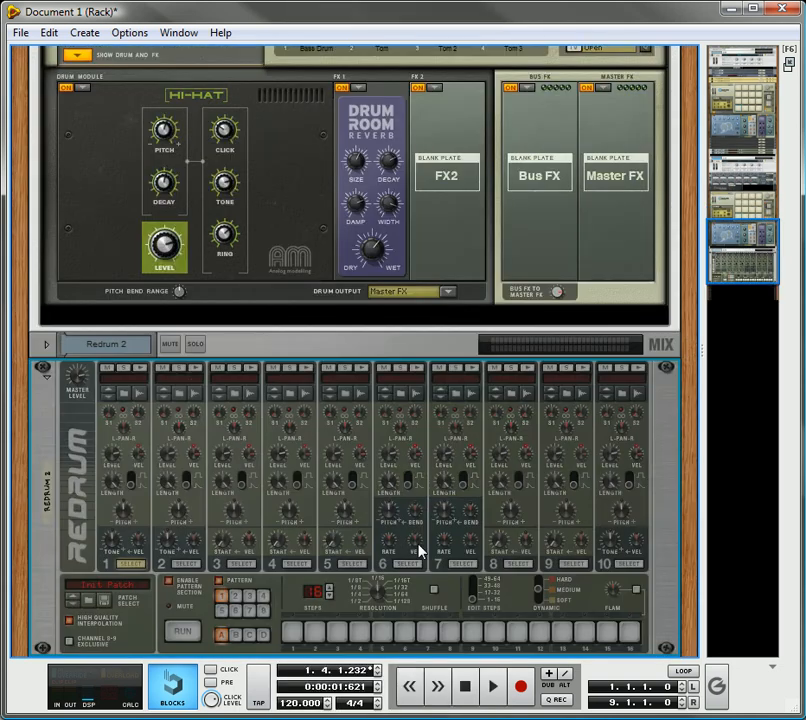
- Delete the Redrum device and its tracks from the rack, confirming the dialog
scroll("down", 3)
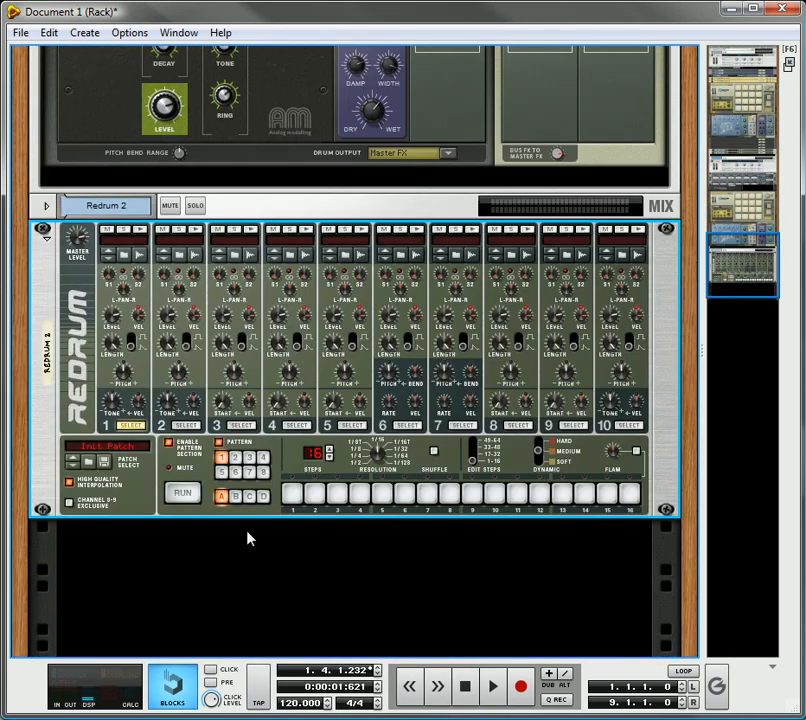
mouse_move(68, 504)
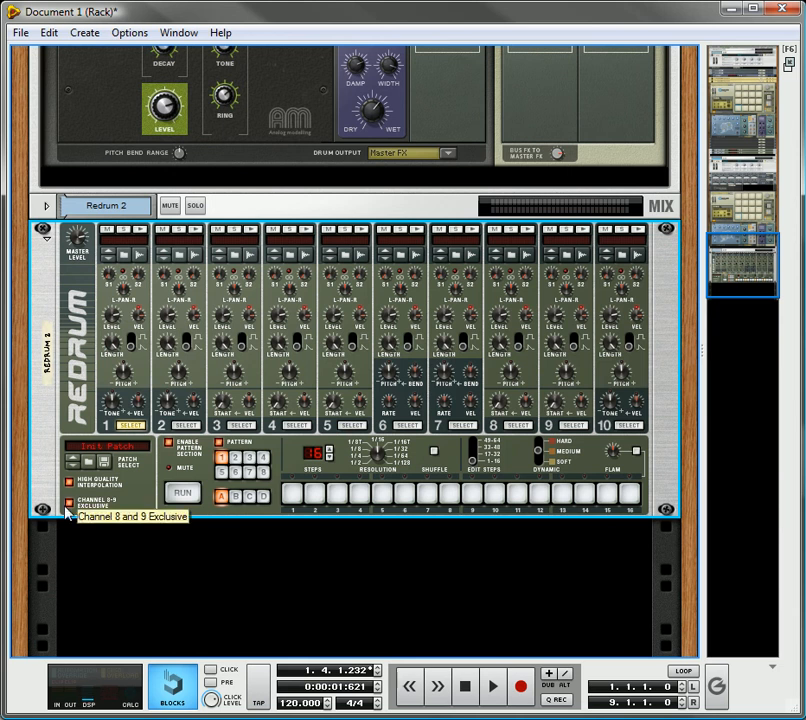
mouse_move(460, 272)
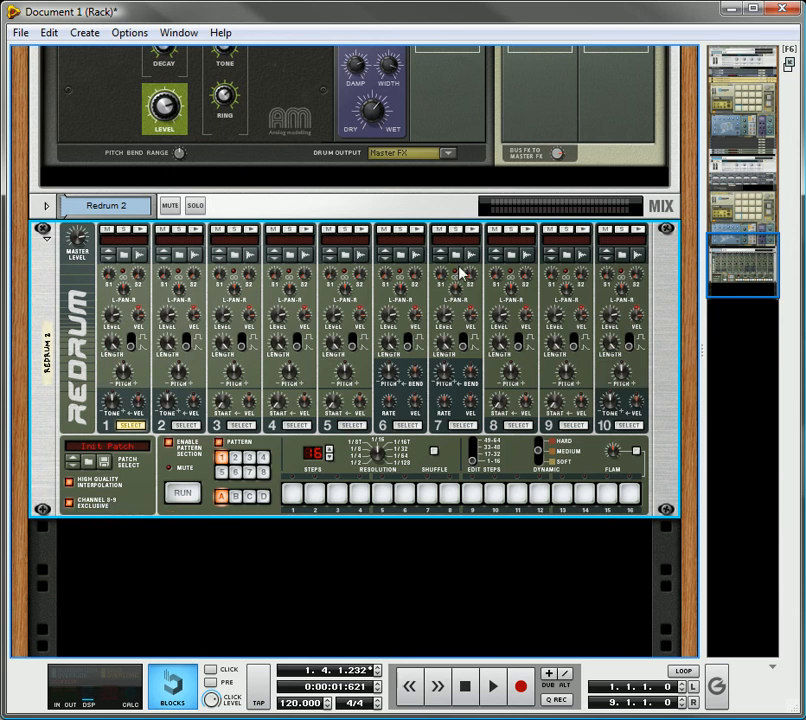
mouse_move(570, 348)
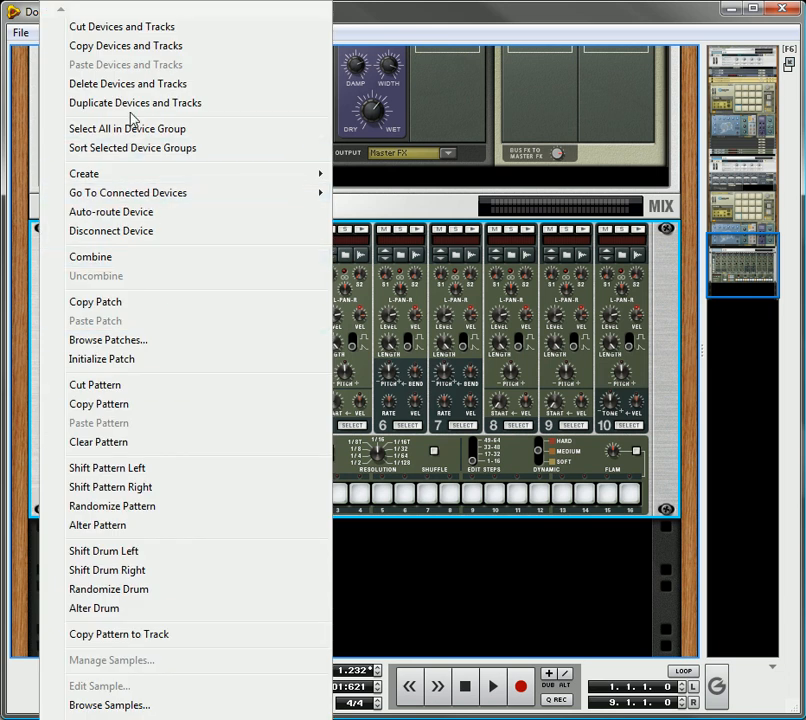
left_click(126, 84)
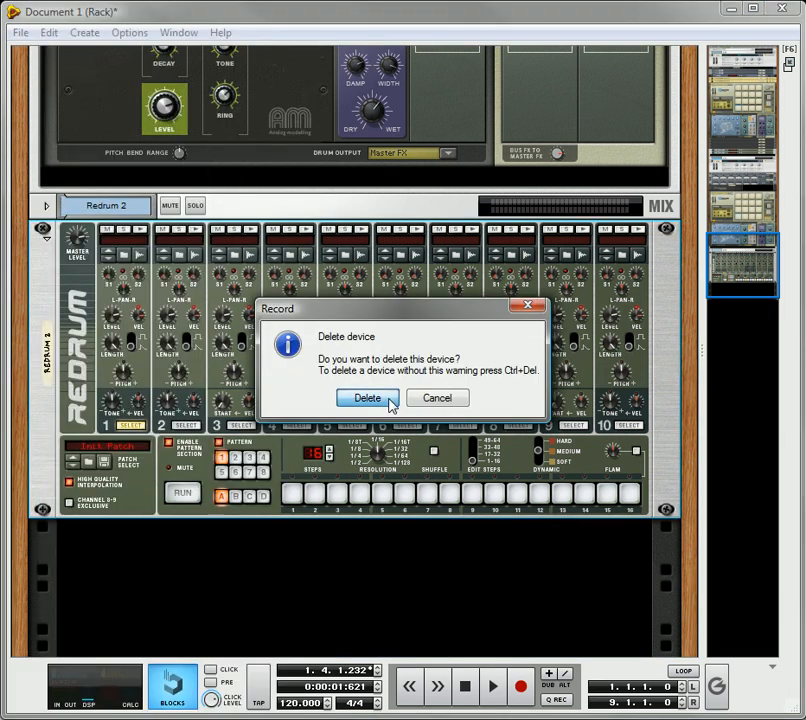
left_click(366, 396)
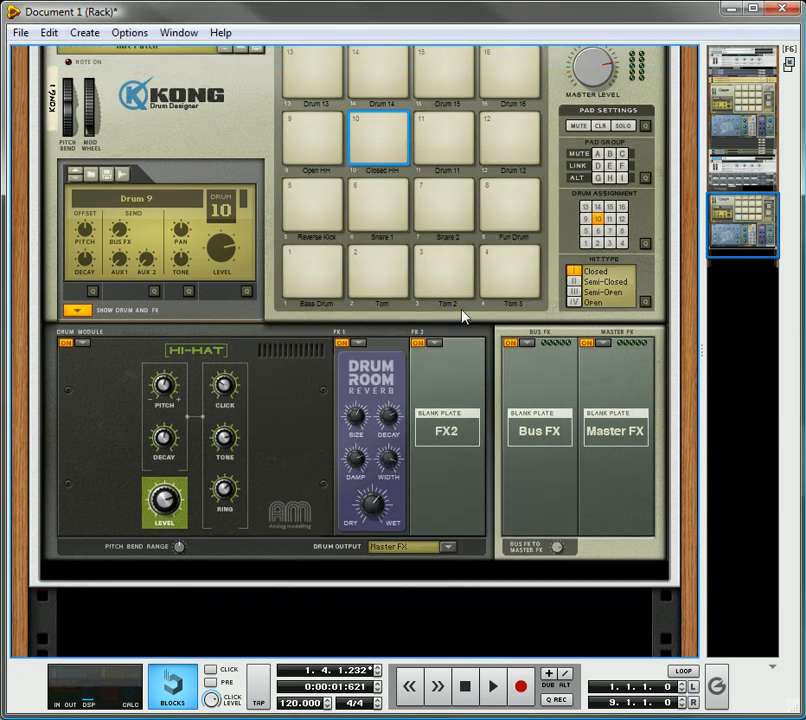
scroll("down", 3)
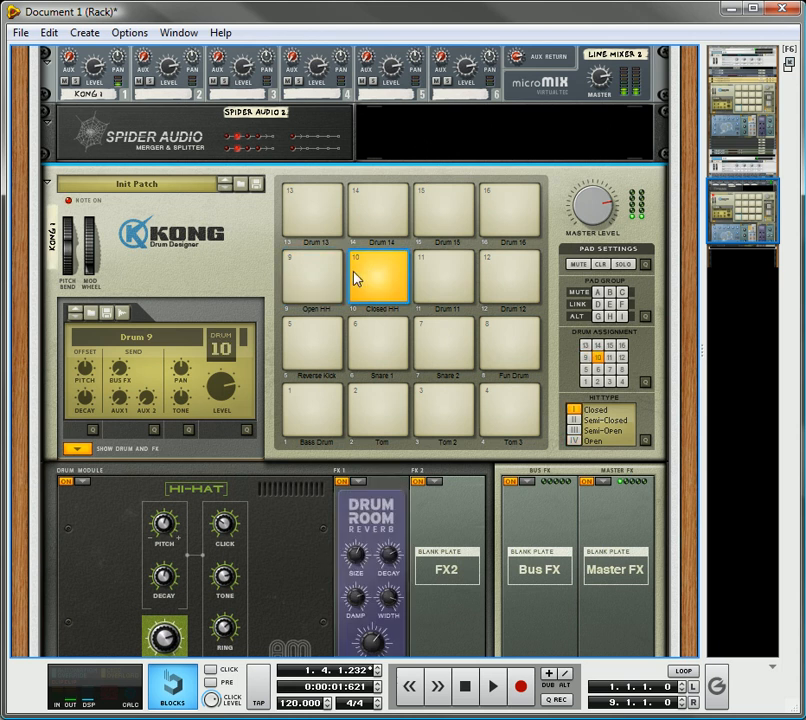
left_click(310, 276)
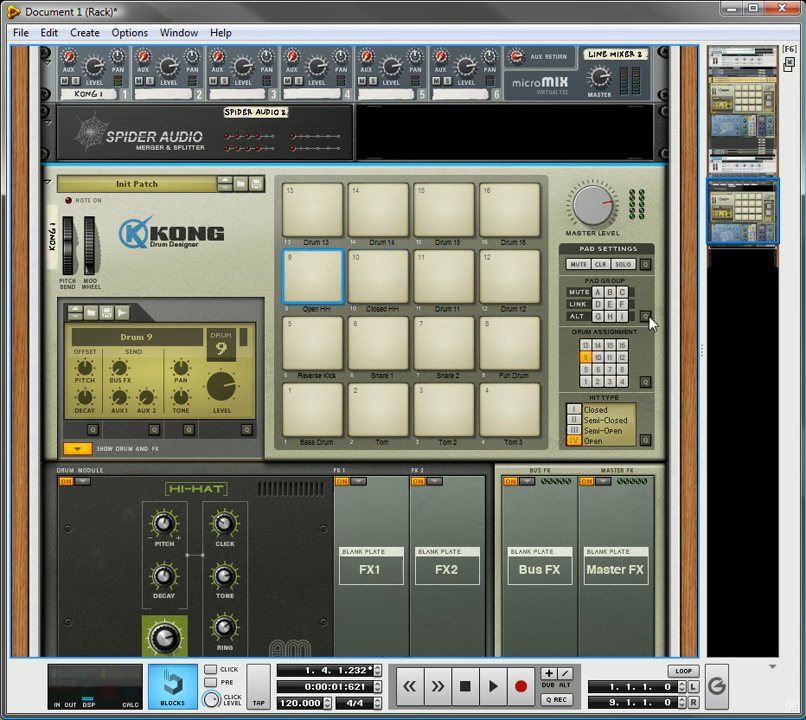
left_click(648, 316)
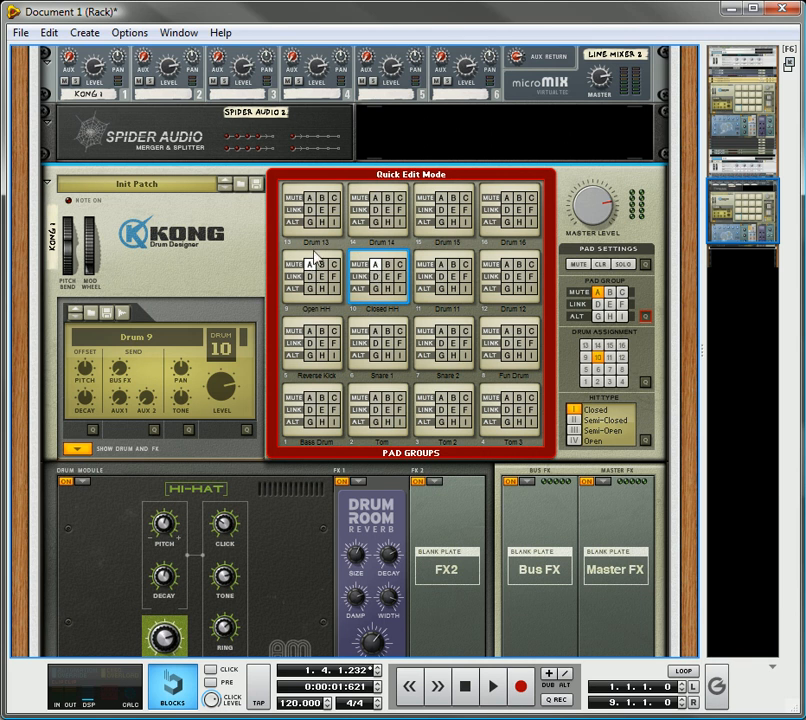
mouse_move(644, 318)
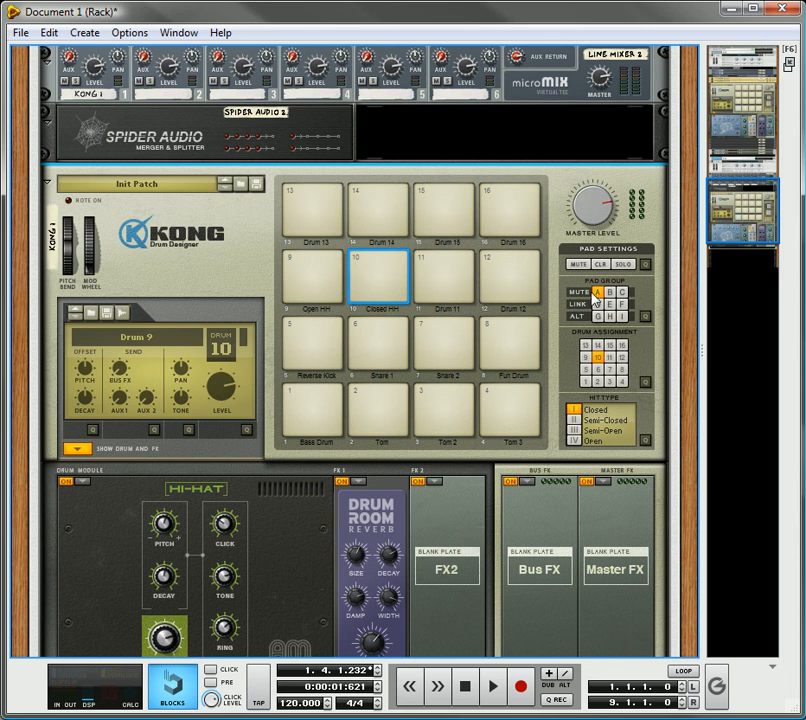
left_click(596, 292)
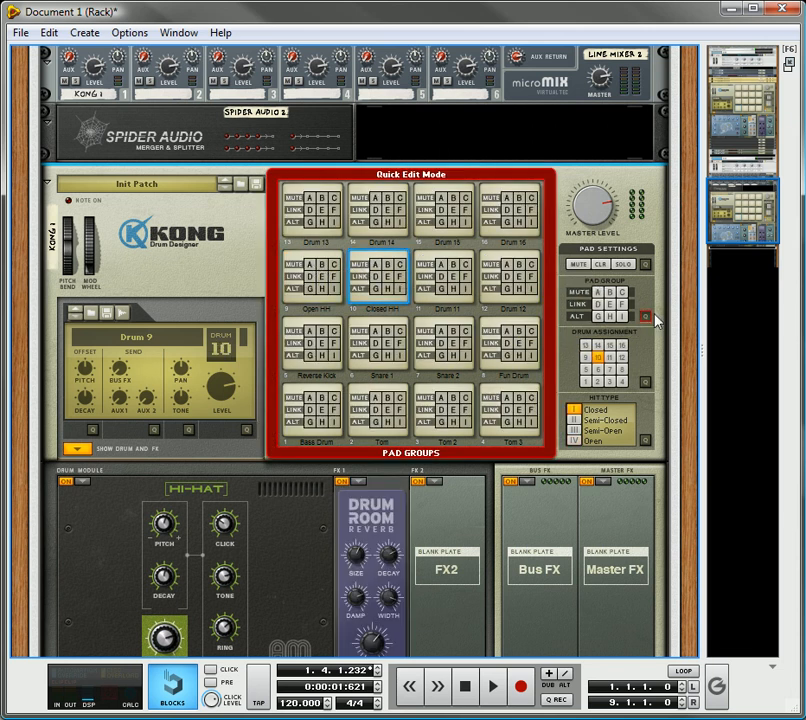
left_click(648, 314)
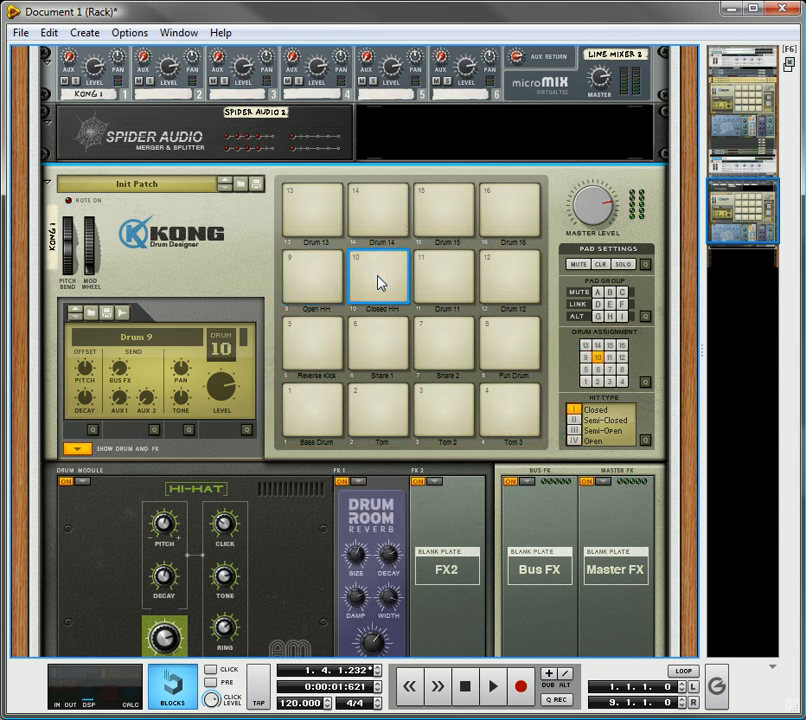
left_click(378, 276)
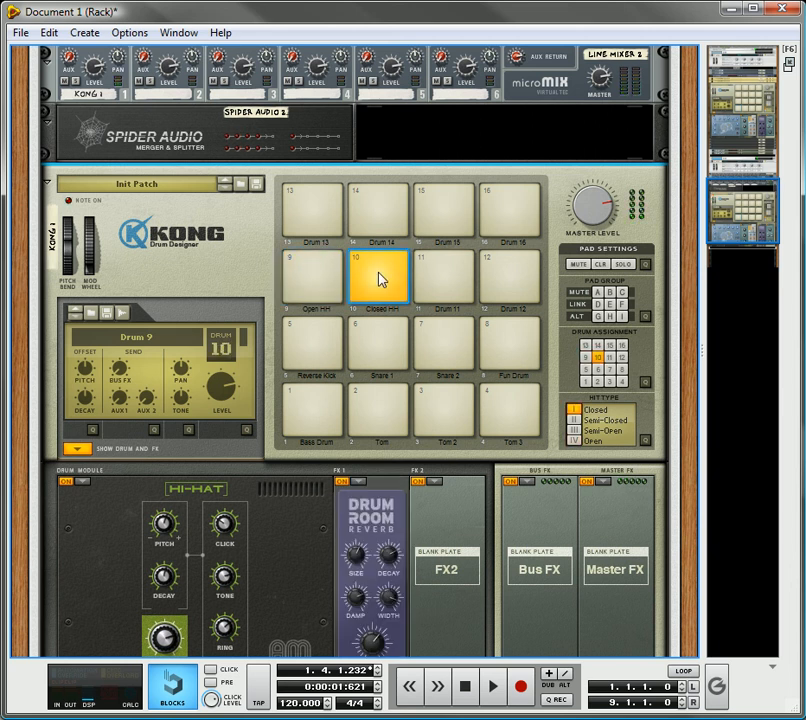
left_click(378, 276)
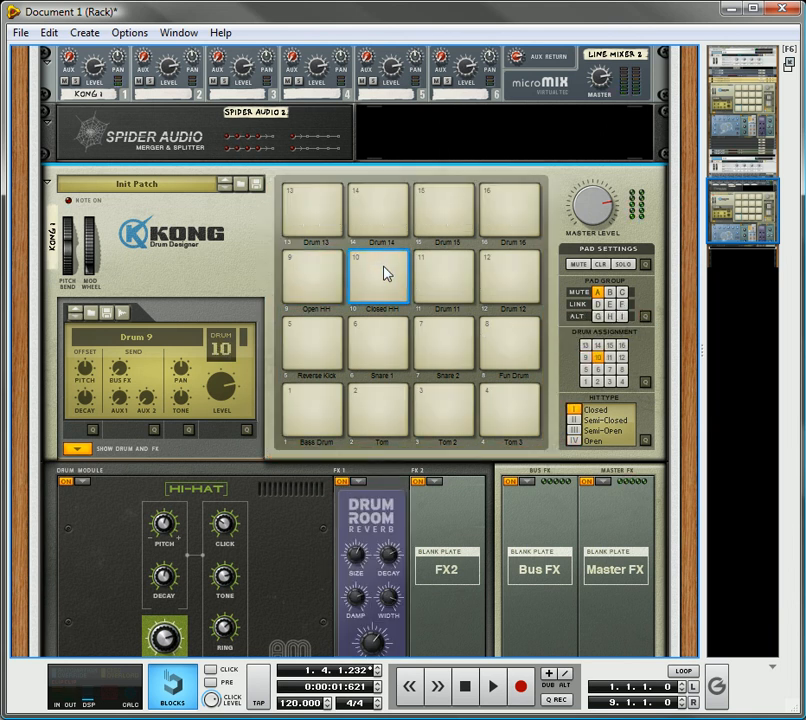
mouse_move(448, 310)
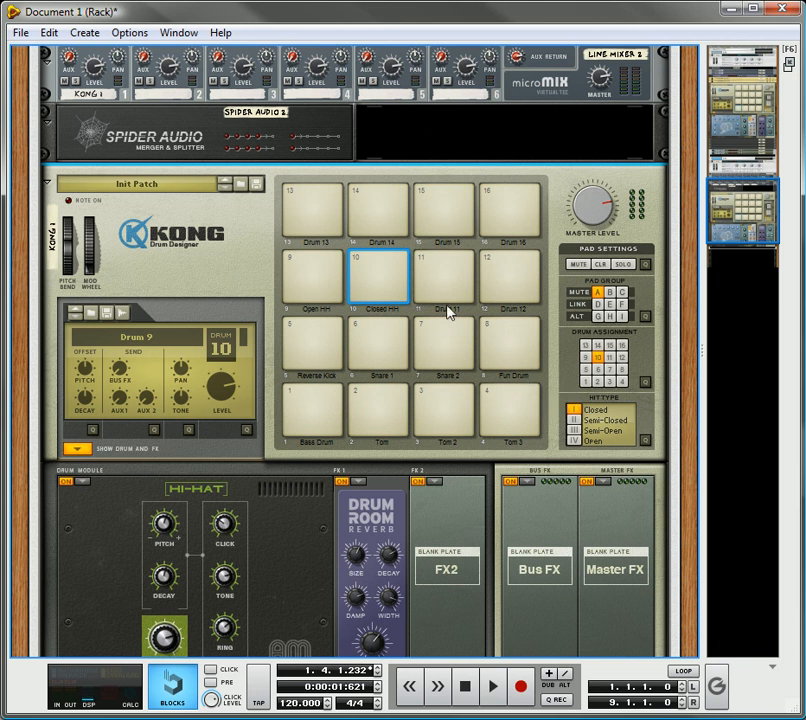
mouse_move(448, 308)
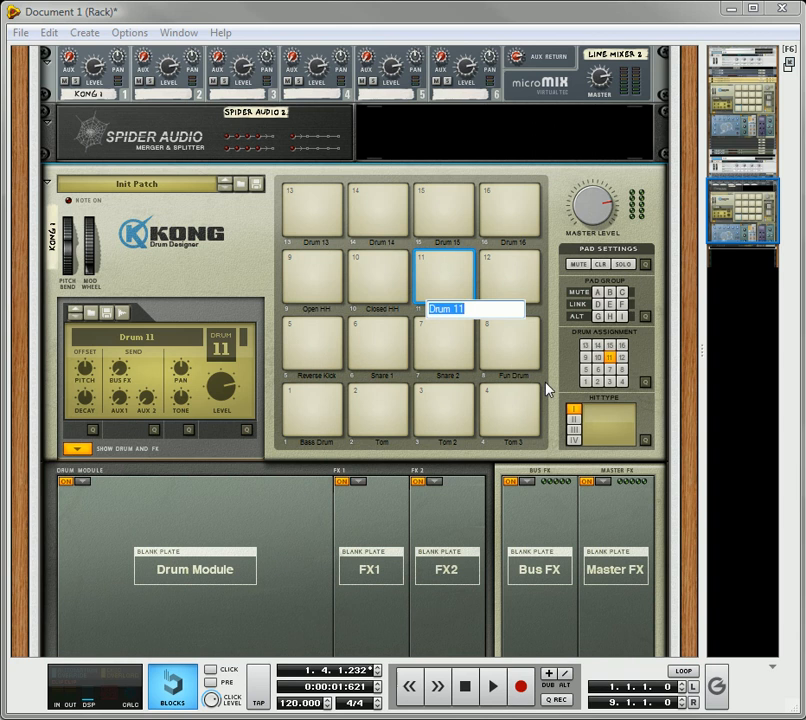
- Rename pad 12 with a Funk name and confirm it
type("Funky")
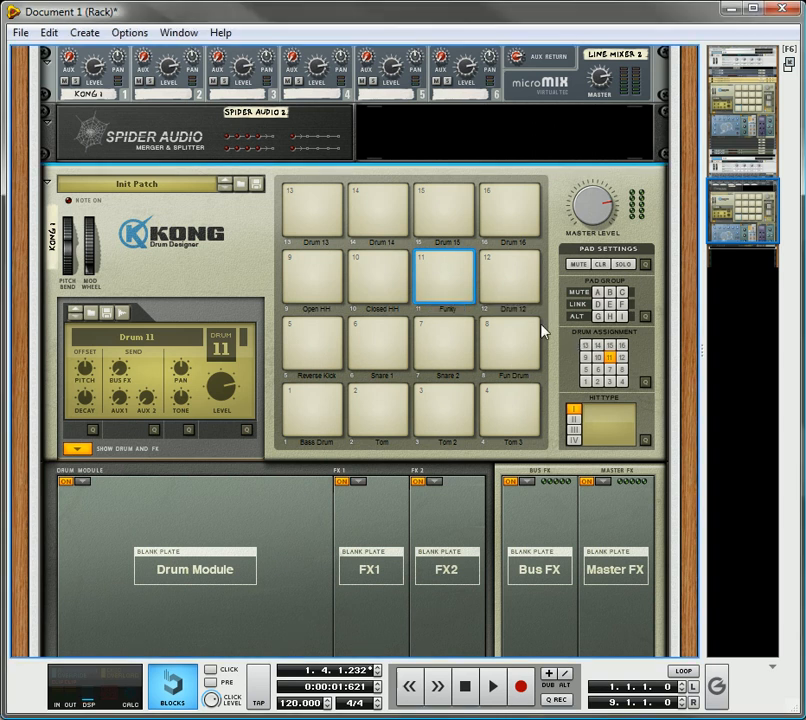
double_click(510, 276)
type("Funky")
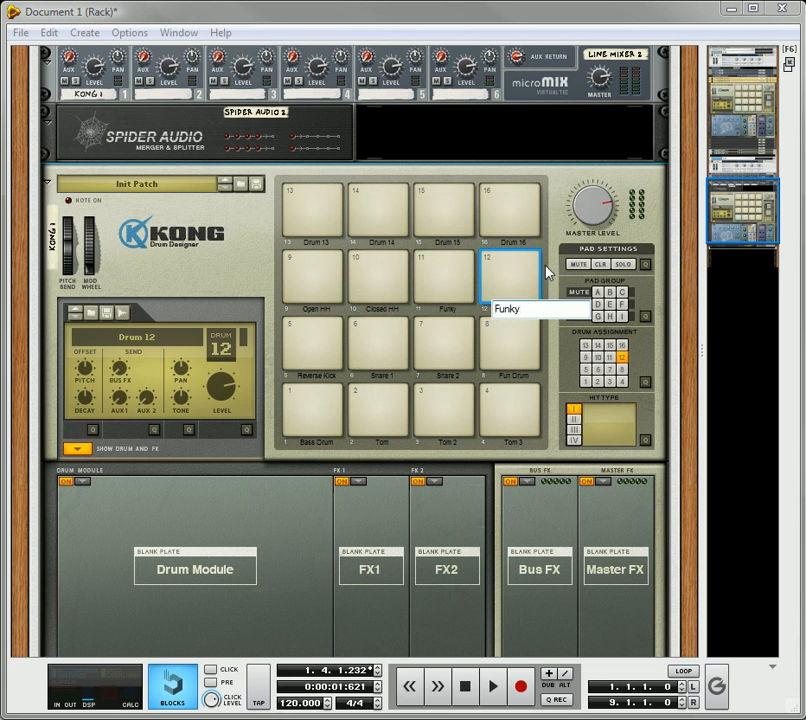
left_click(444, 276)
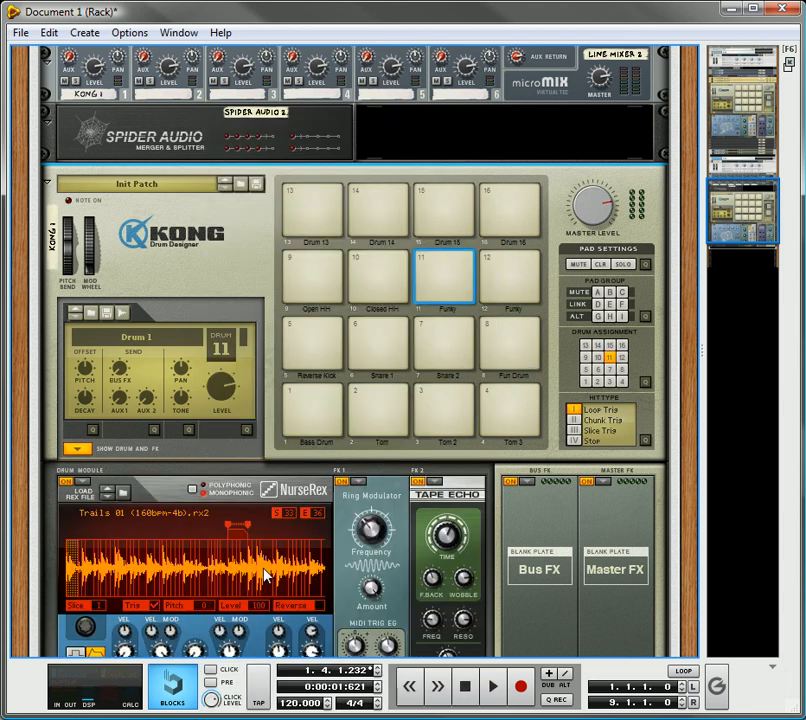
- Set both FX slots of drum 11 to Tape Echo and play the pad to hear it
scroll("down", 3)
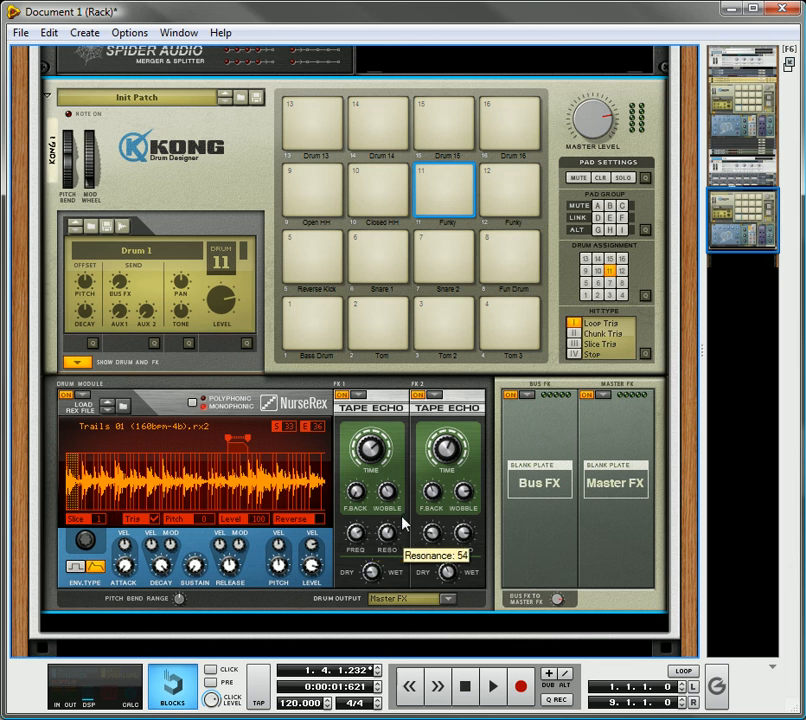
mouse_move(250, 442)
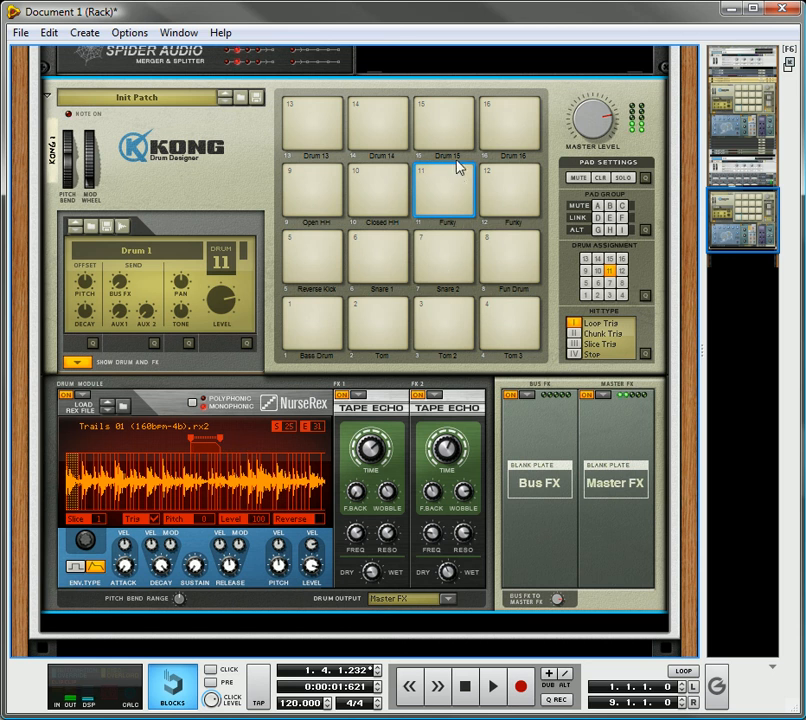
mouse_move(460, 184)
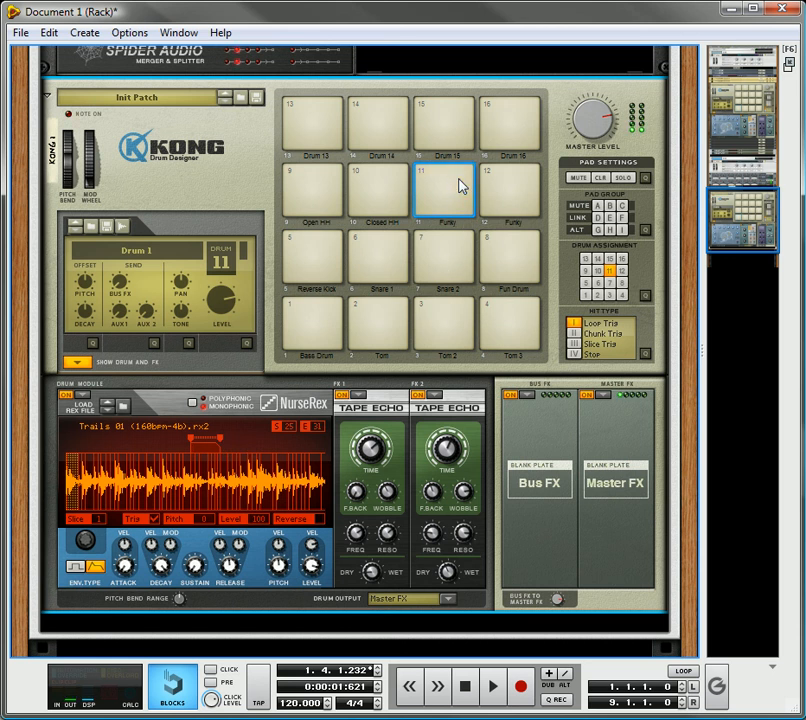
mouse_move(450, 450)
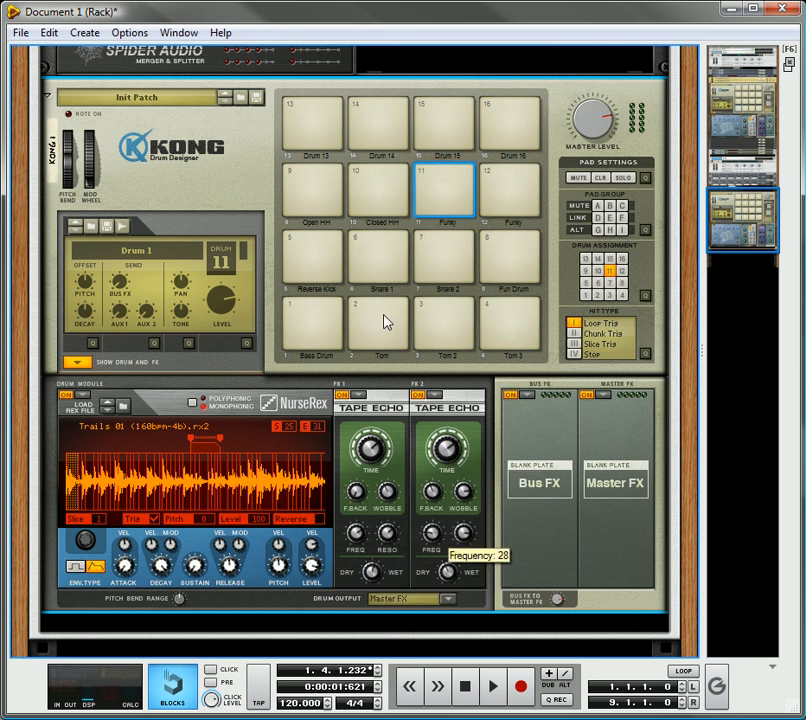
mouse_move(458, 180)
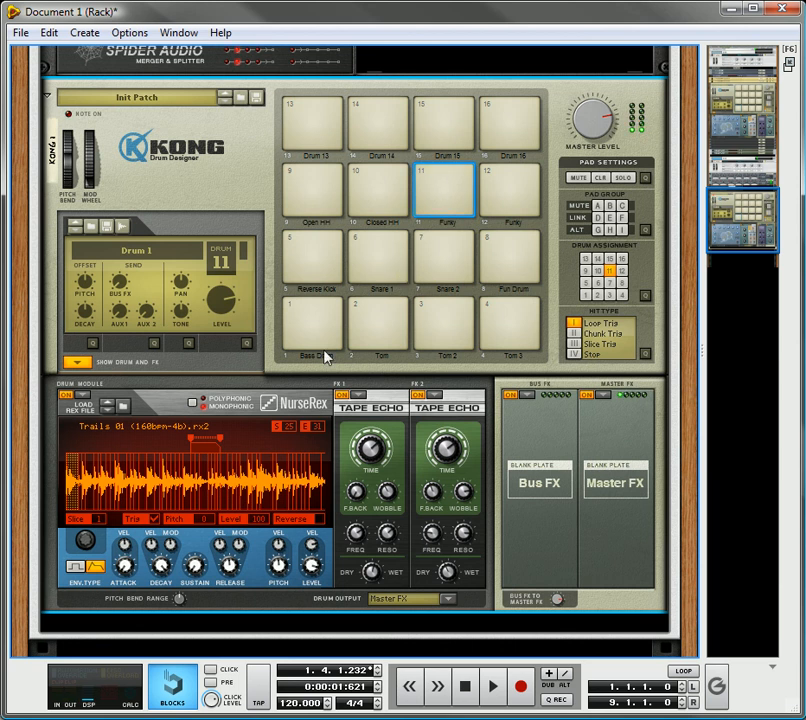
mouse_move(322, 572)
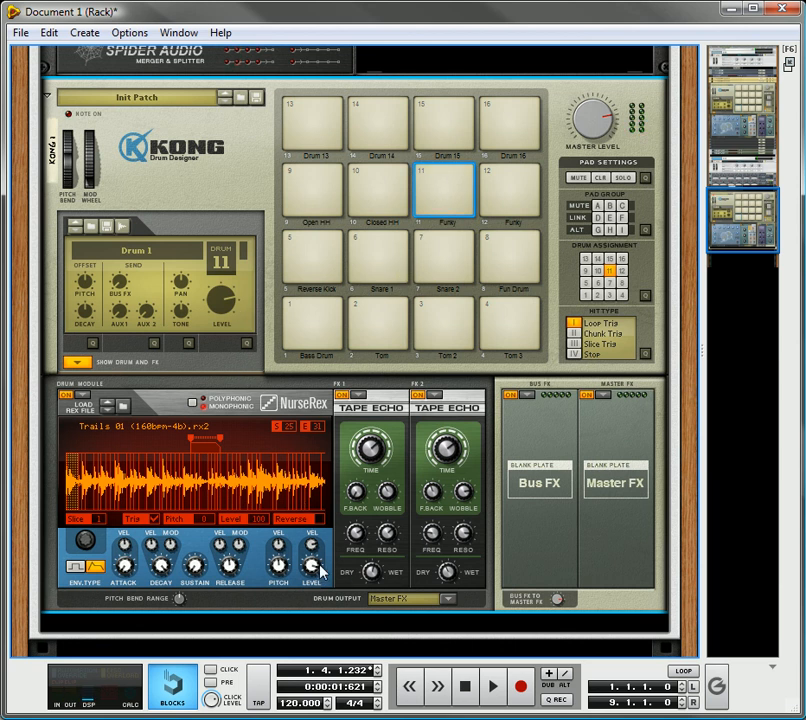
left_click(444, 190)
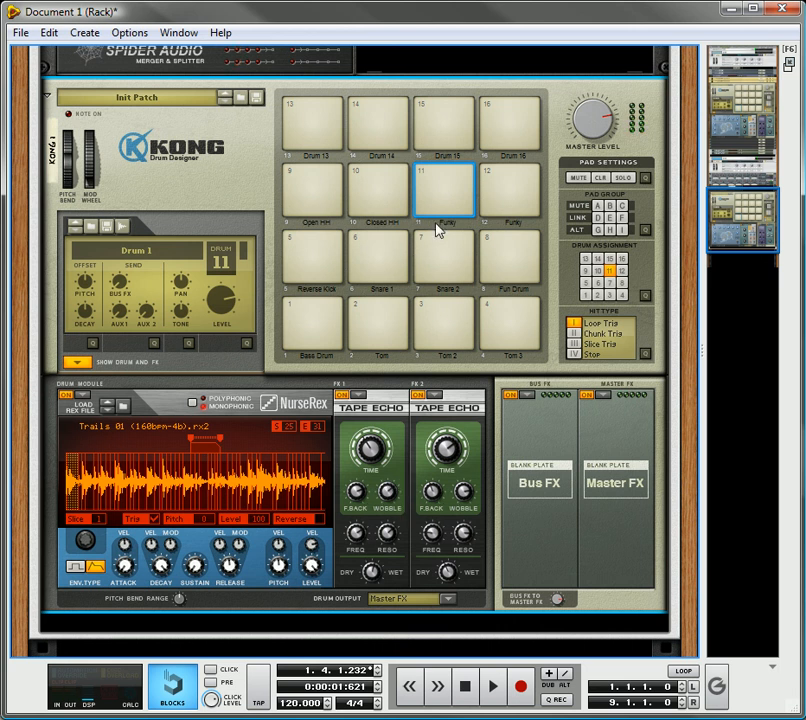
mouse_move(460, 172)
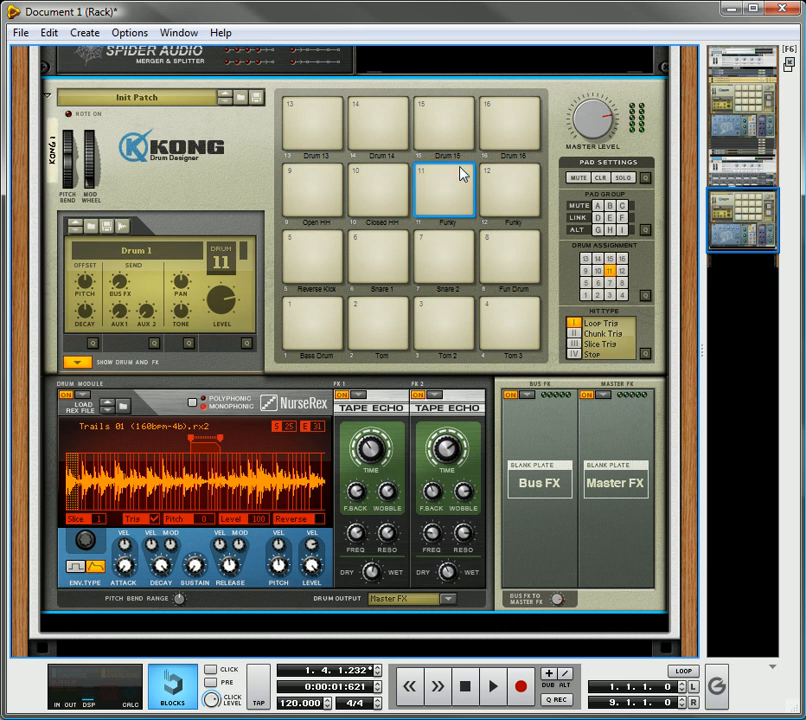
mouse_move(390, 504)
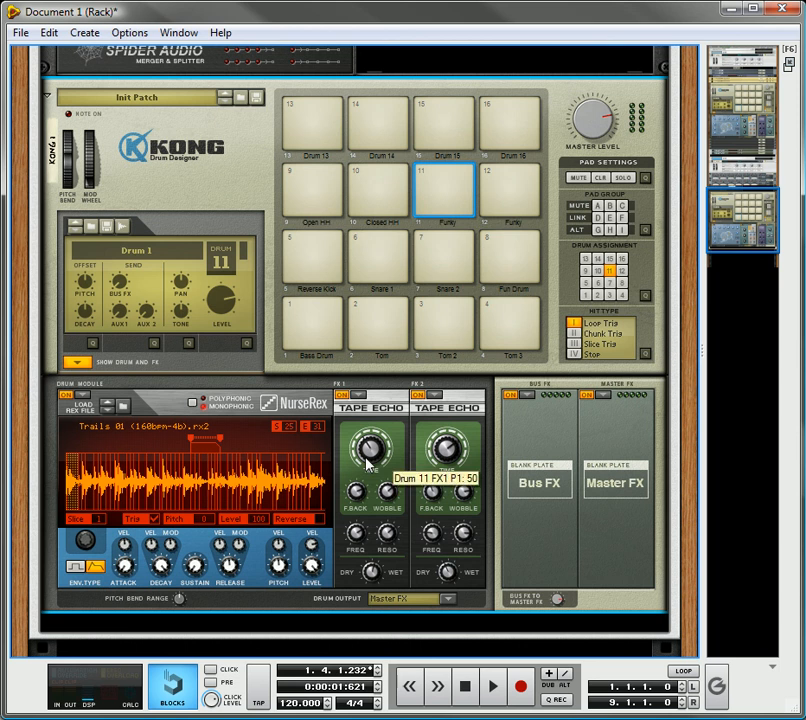
mouse_move(396, 498)
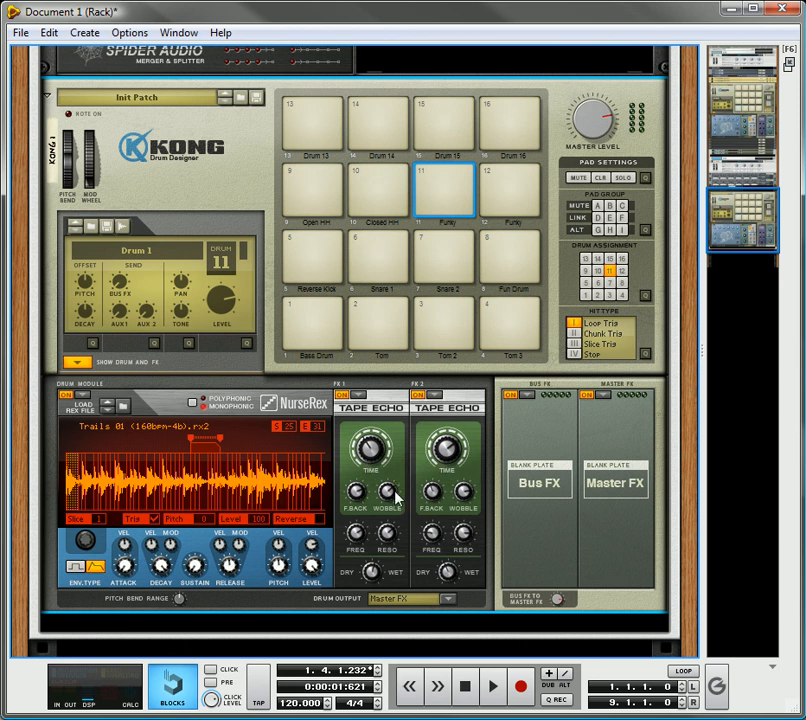
left_click(444, 190)
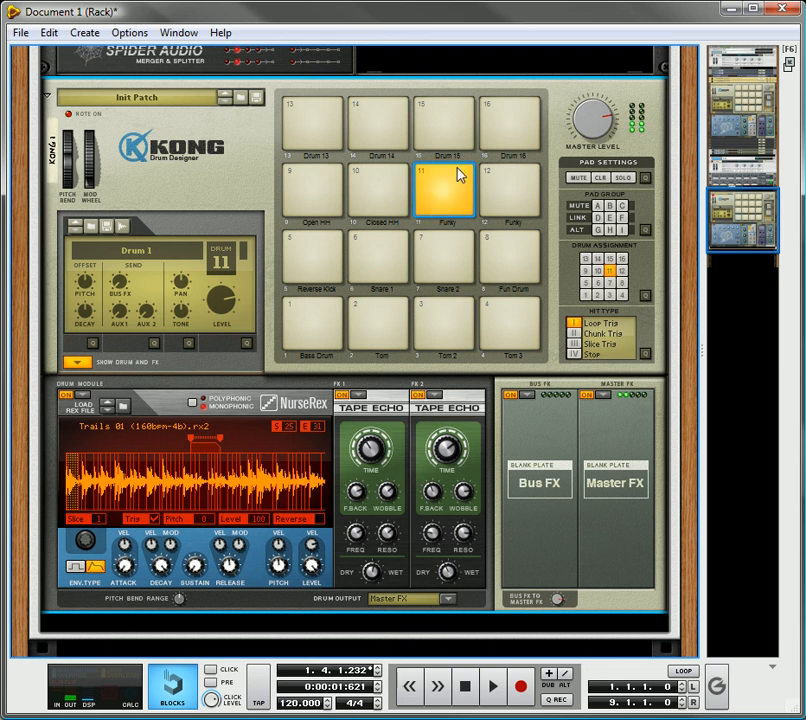
left_click(444, 192)
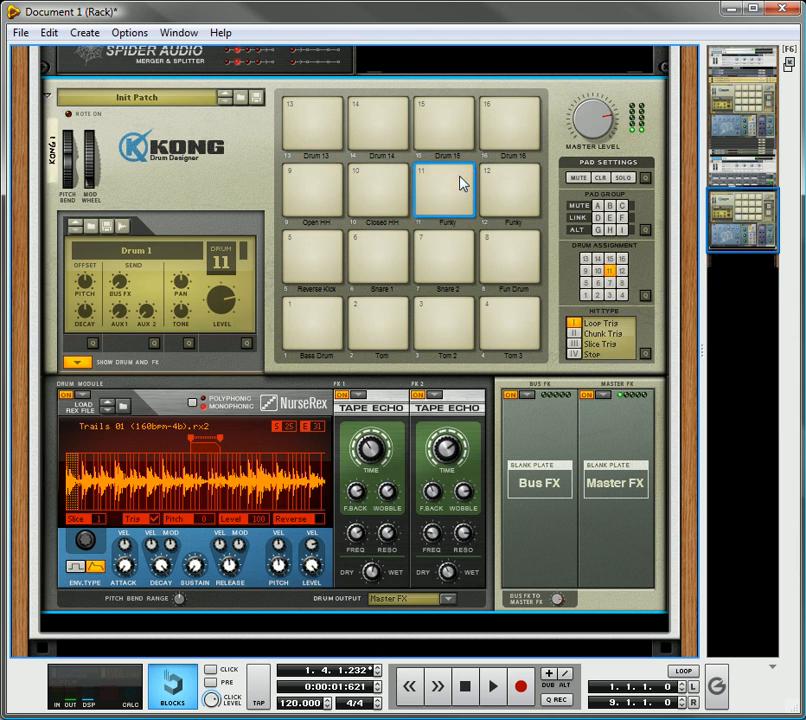
mouse_move(232, 308)
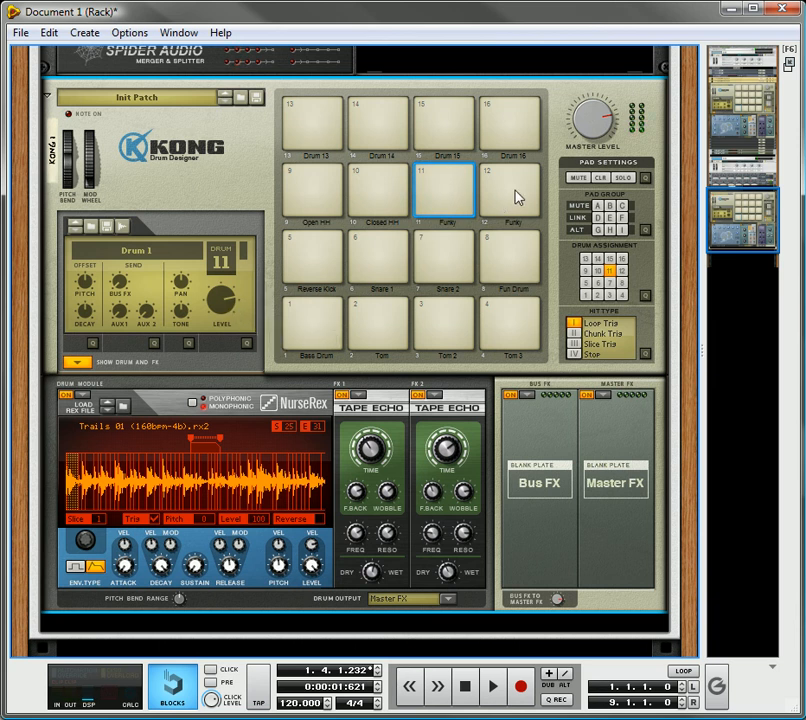
mouse_move(242, 444)
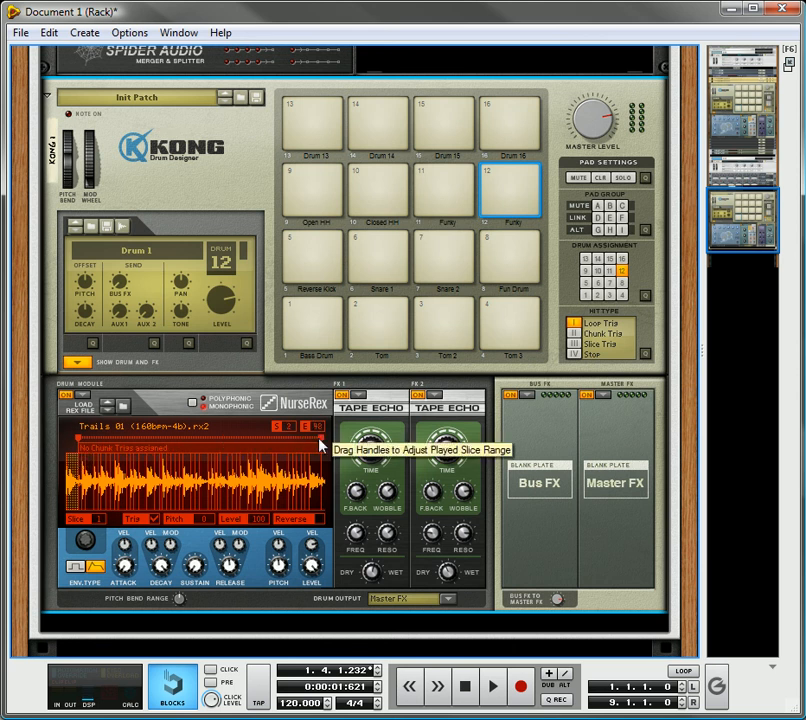
mouse_move(182, 448)
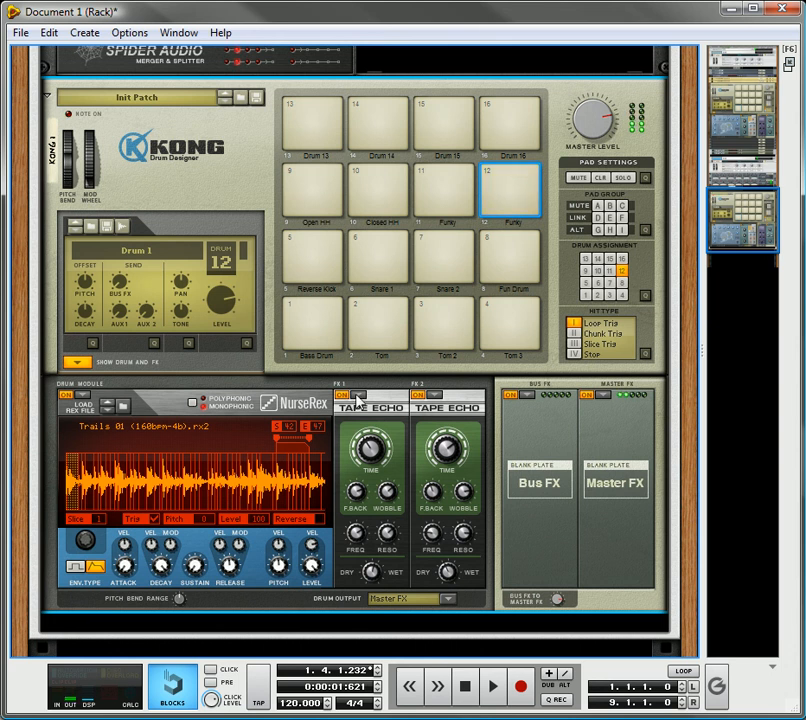
- Set both FX slots of drum 12 to Ring Modulator and audition the pad twice
left_click(358, 396)
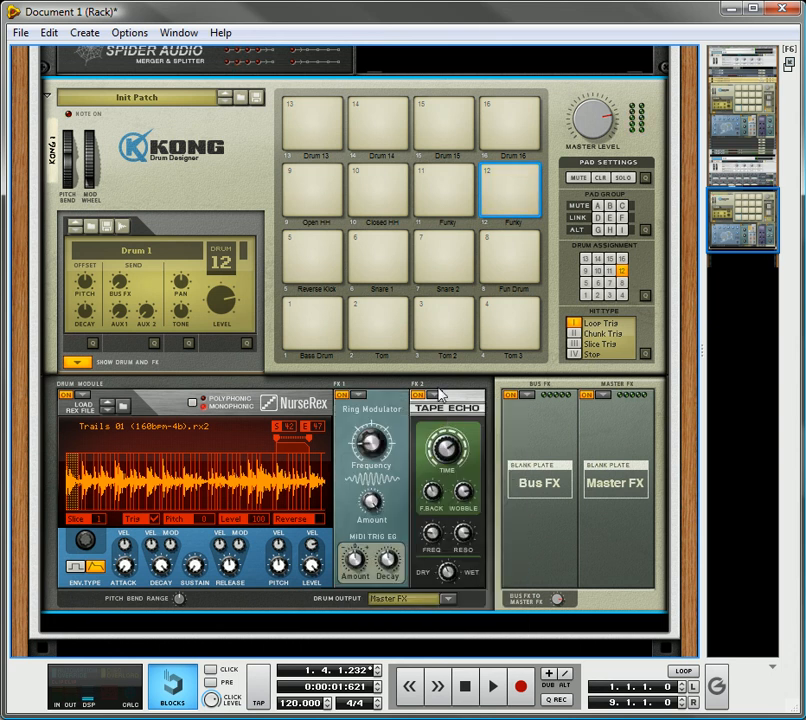
left_click(446, 404)
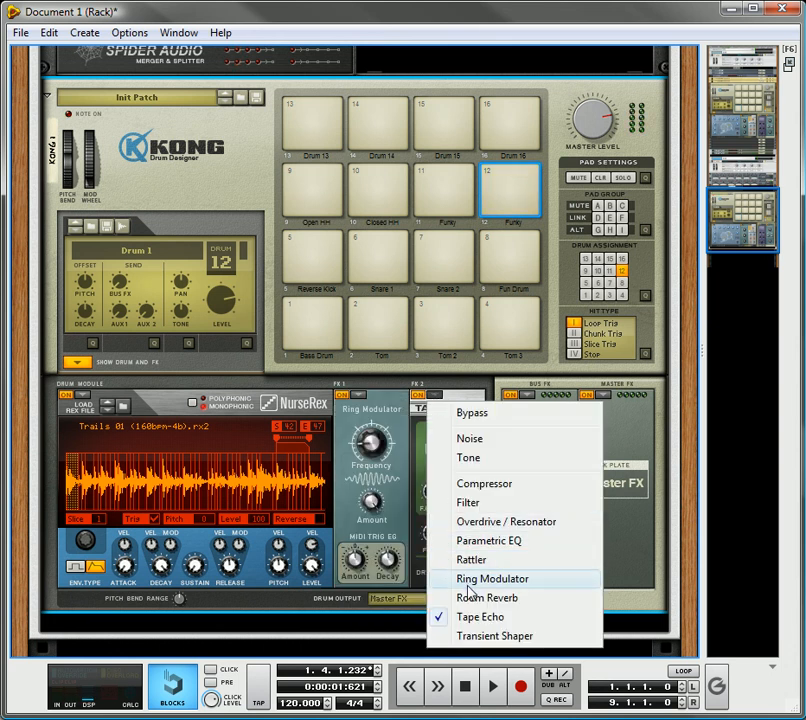
left_click(492, 580)
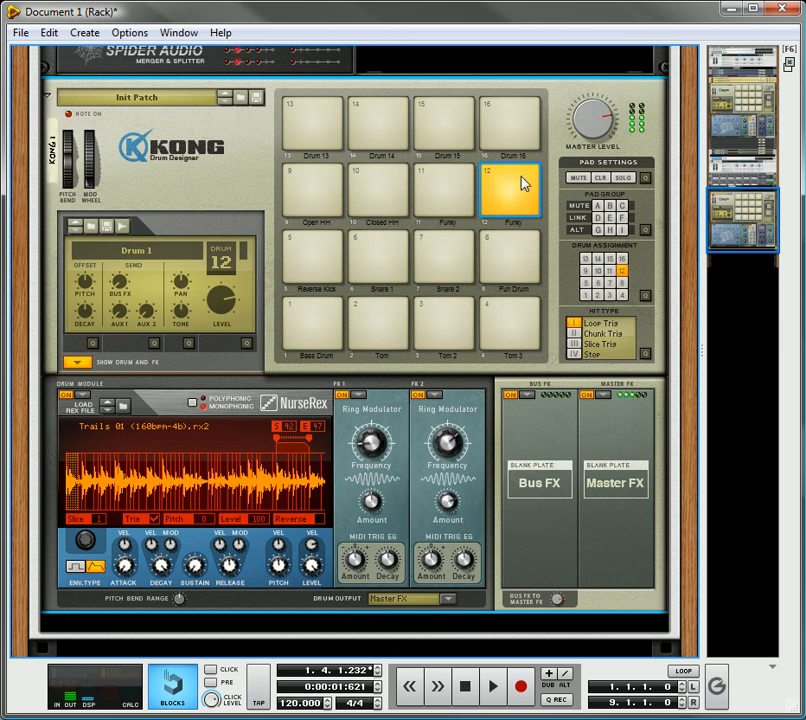
left_click(510, 190)
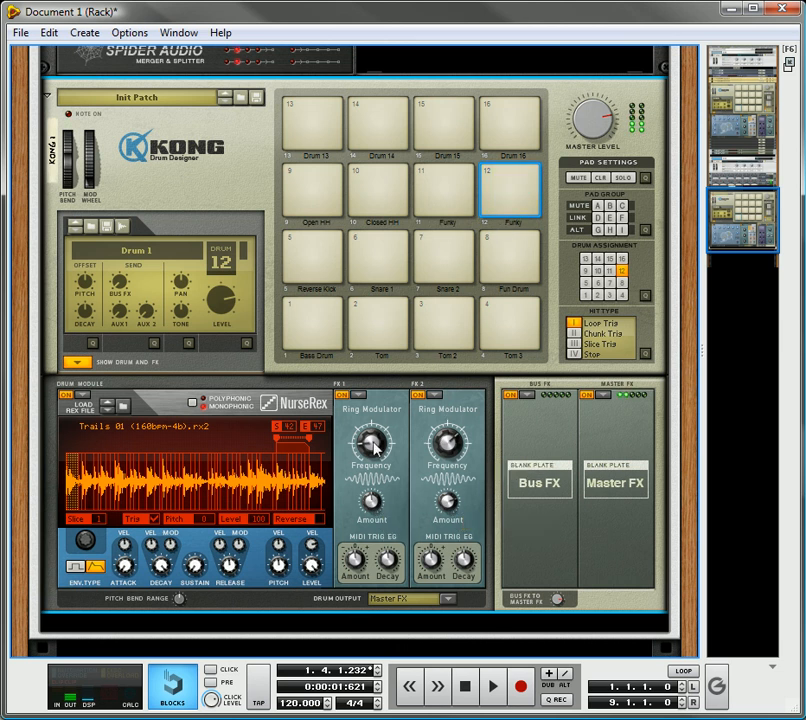
left_click(512, 188)
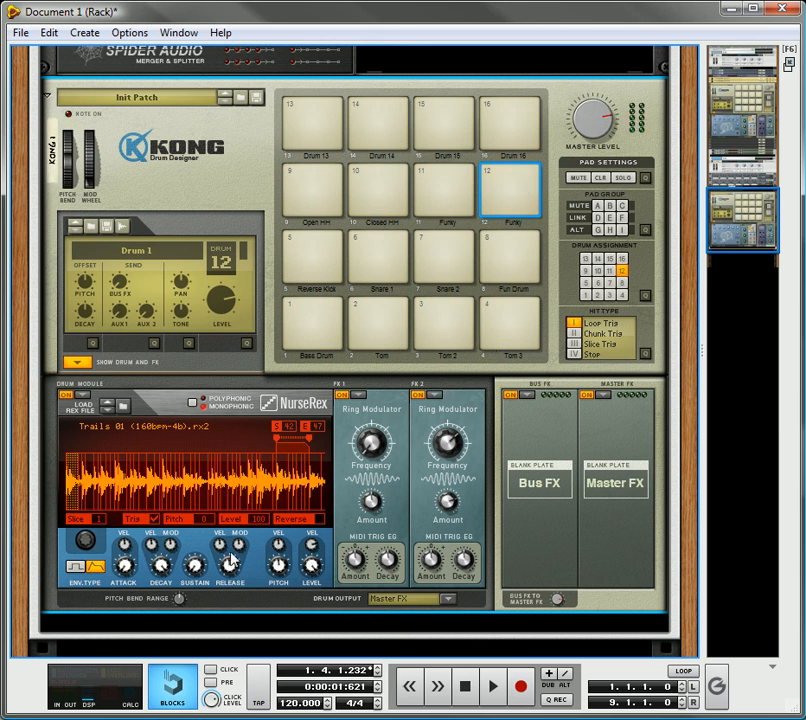
mouse_move(264, 504)
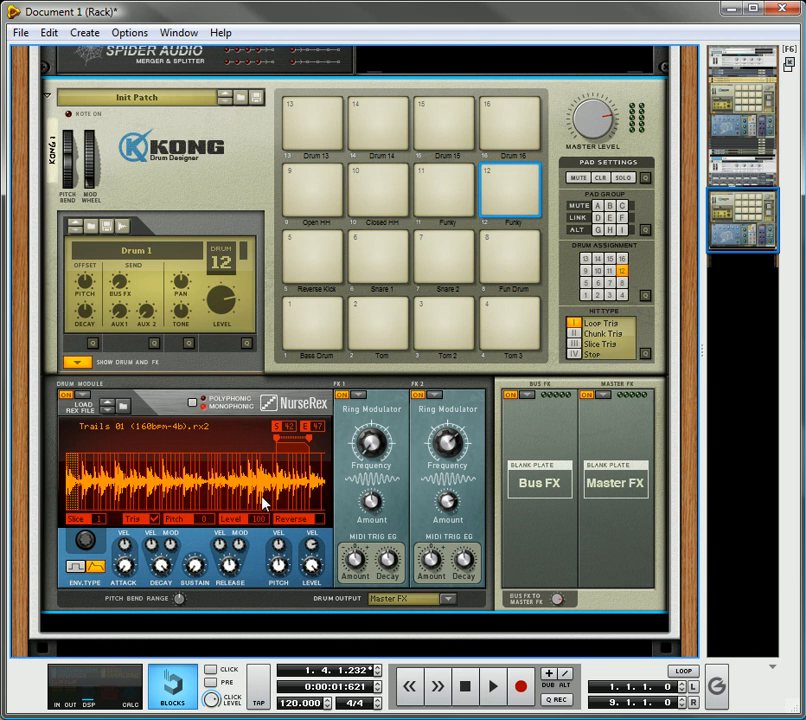
mouse_move(492, 218)
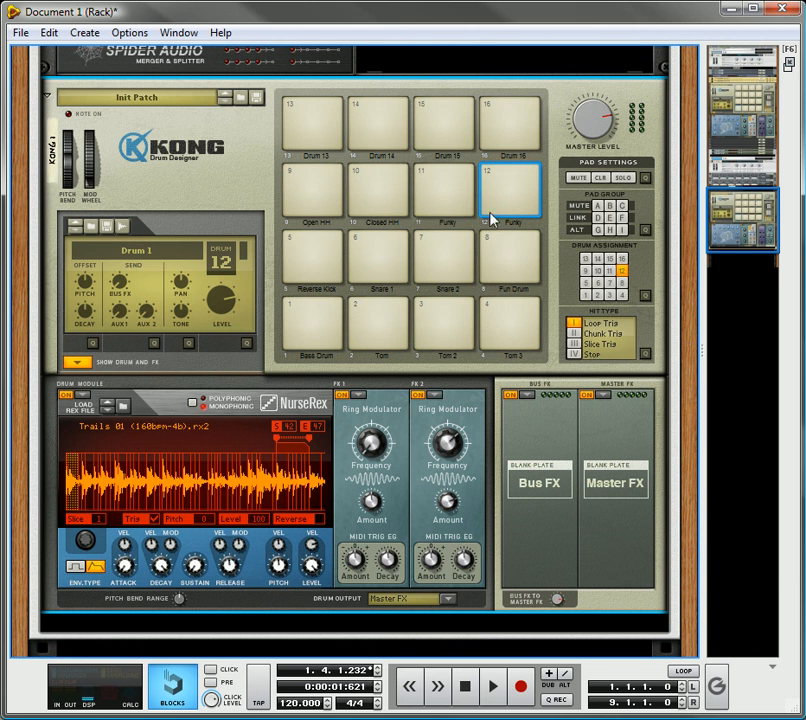
mouse_move(388, 232)
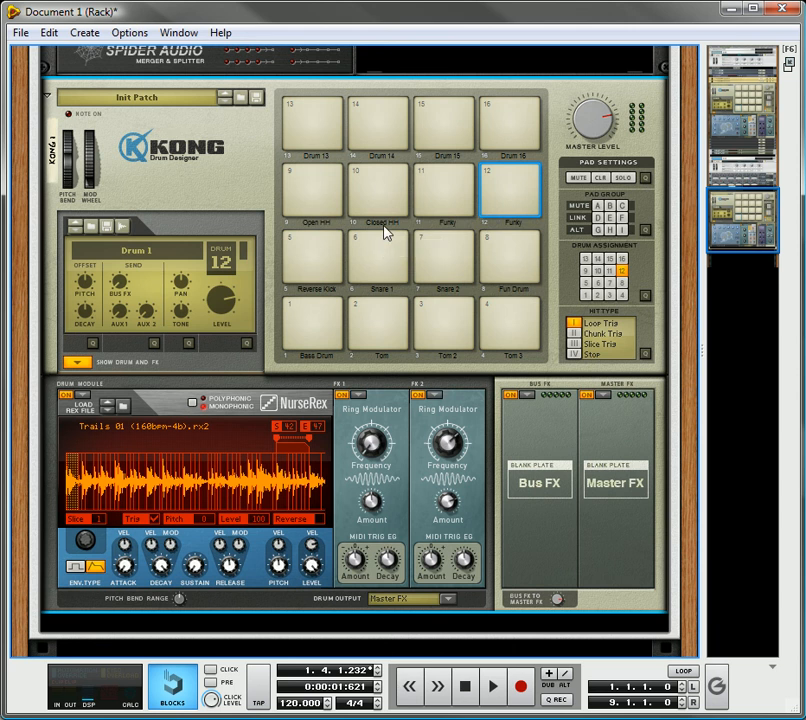
mouse_move(352, 224)
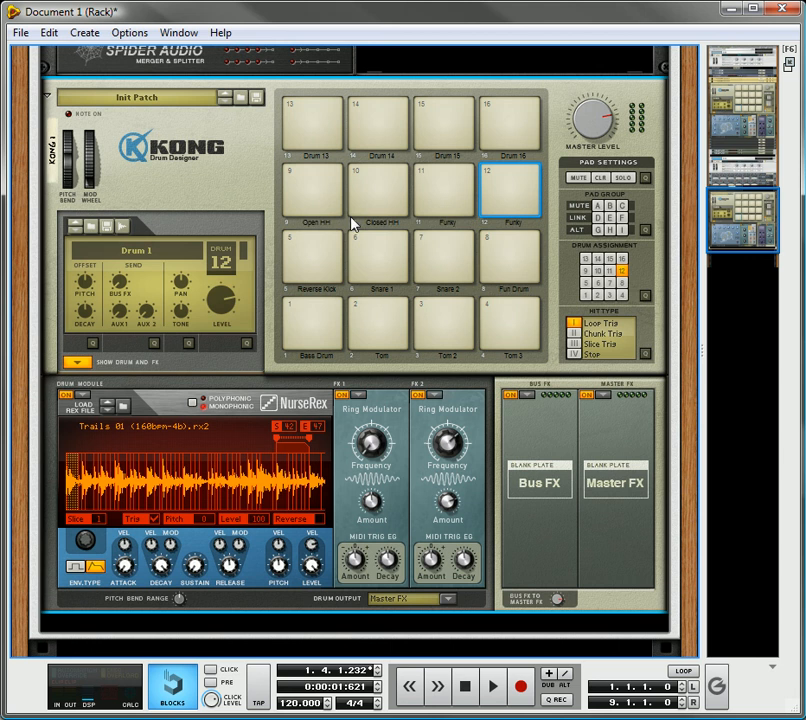
- Rename the first top-row pad (13) to Synth 1
left_click(312, 122)
type("Syn")
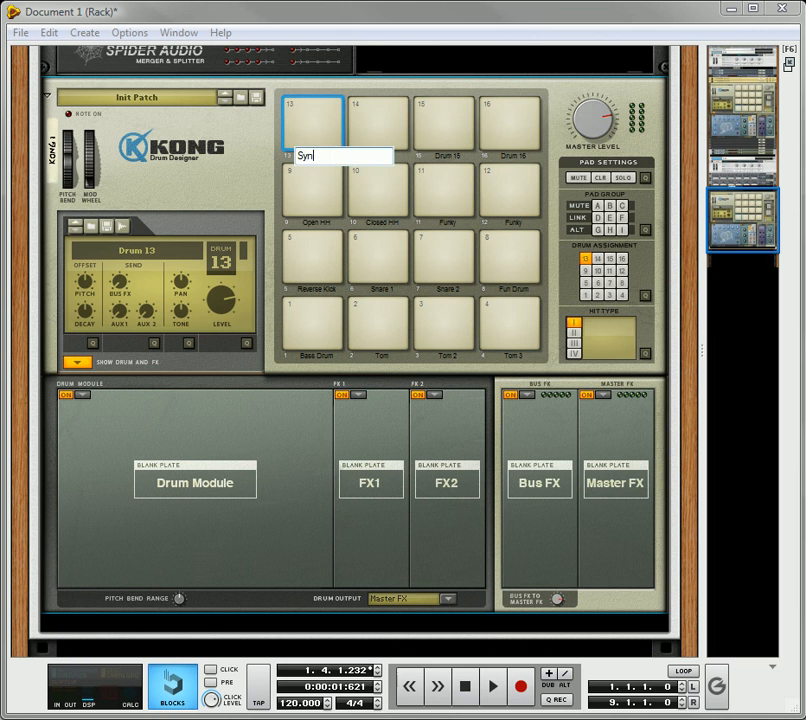
type("th 1")
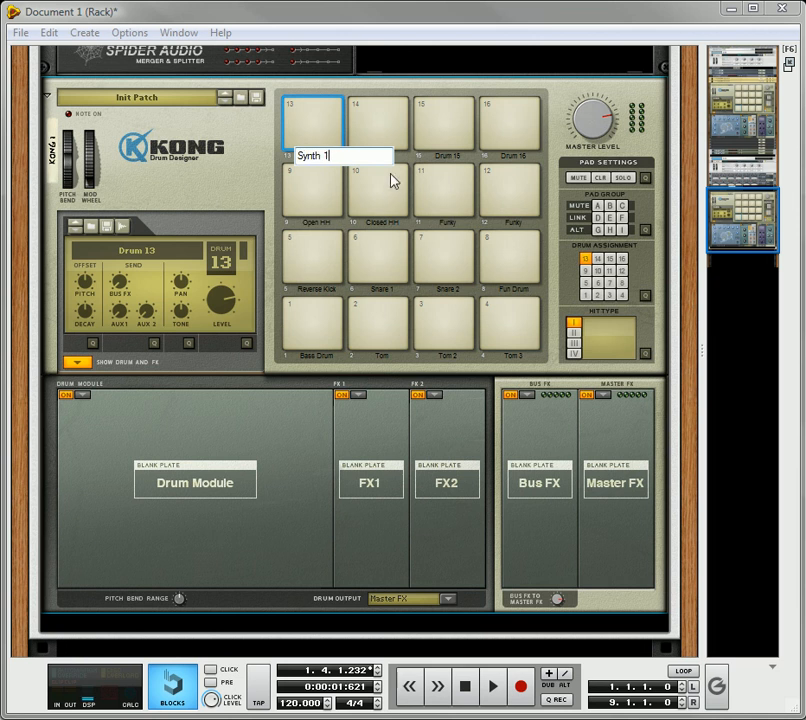
left_click(376, 120)
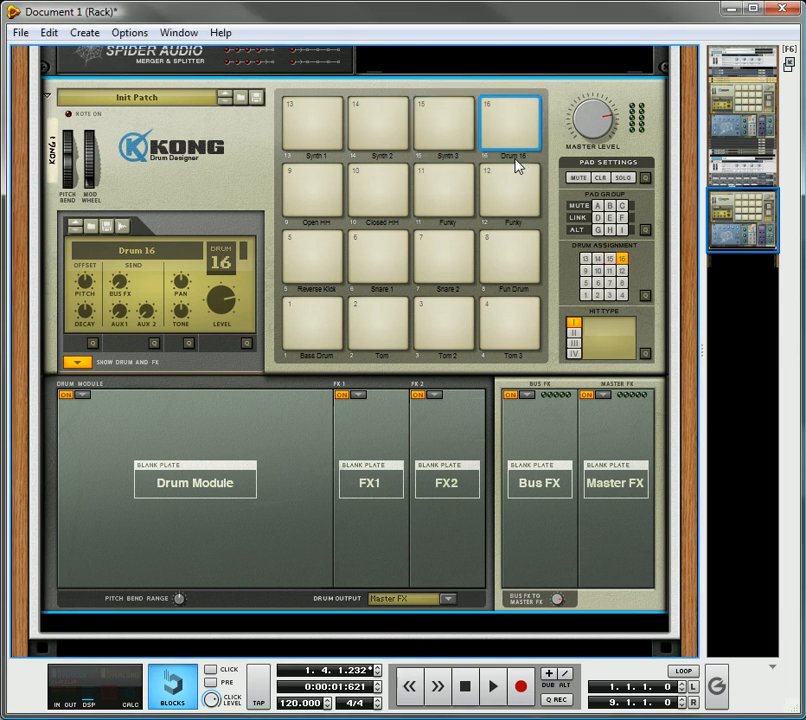
- Rename the remaining top-row pads through Synth 4 on pad 16
double_click(512, 156)
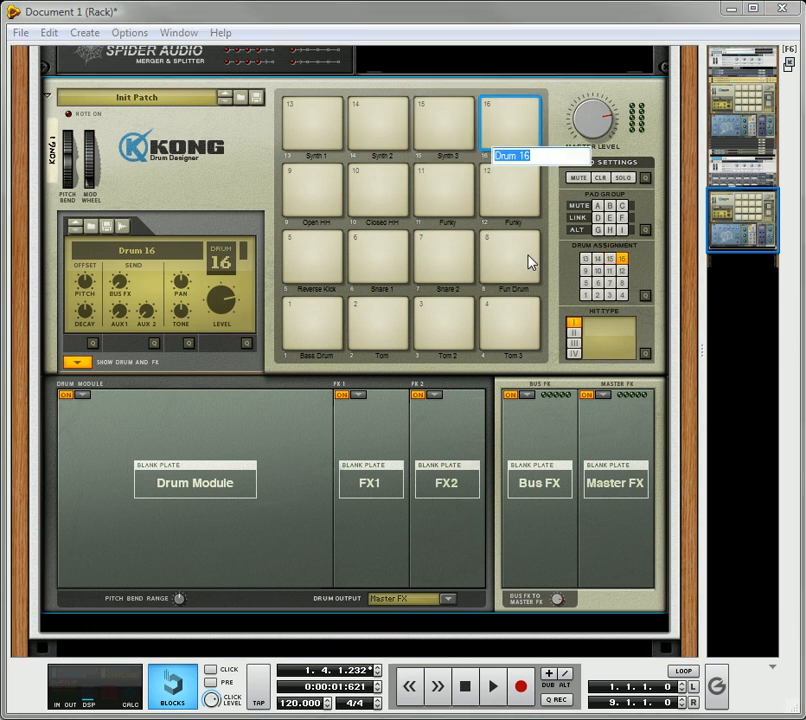
type("Synth 4")
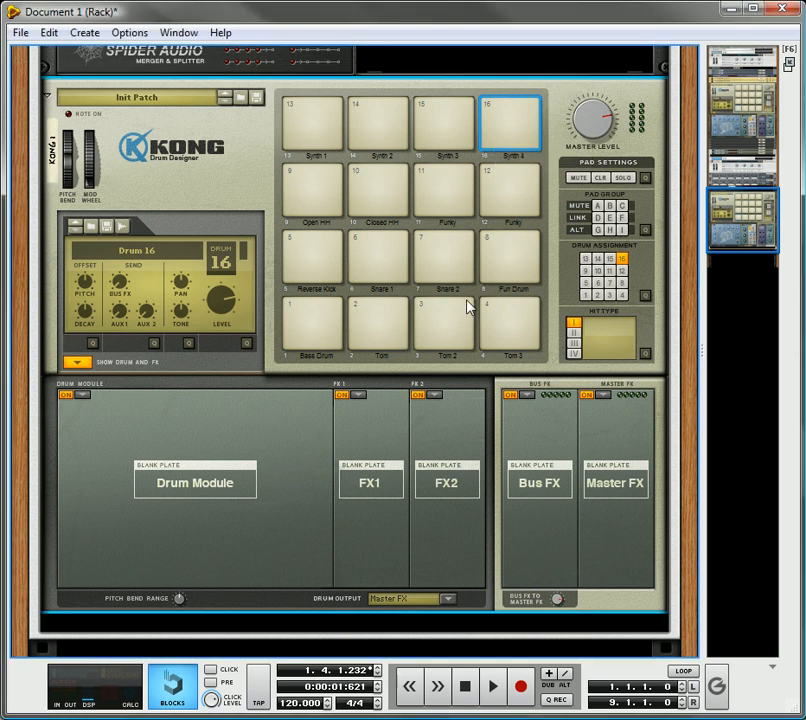
scroll("down", 3)
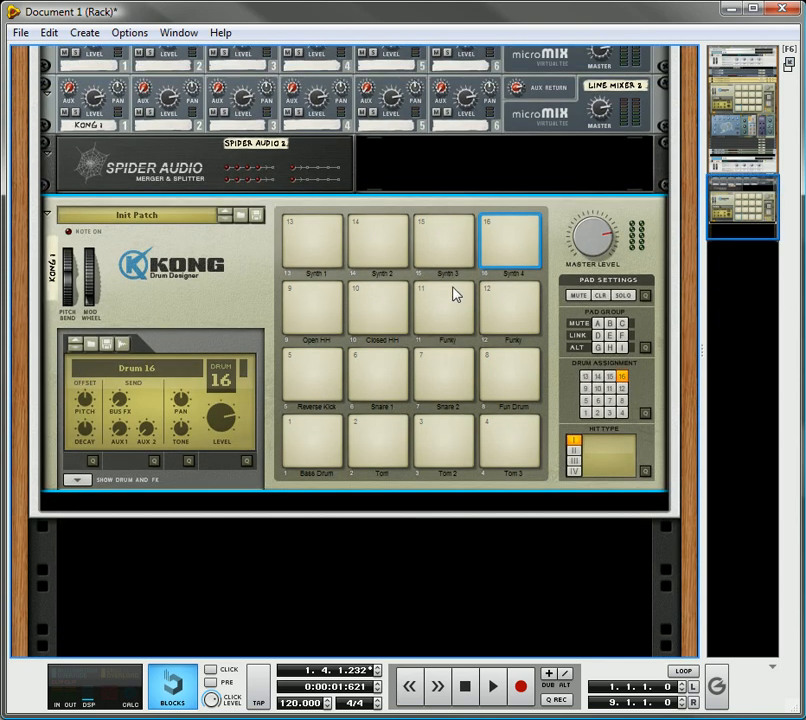
mouse_move(532, 368)
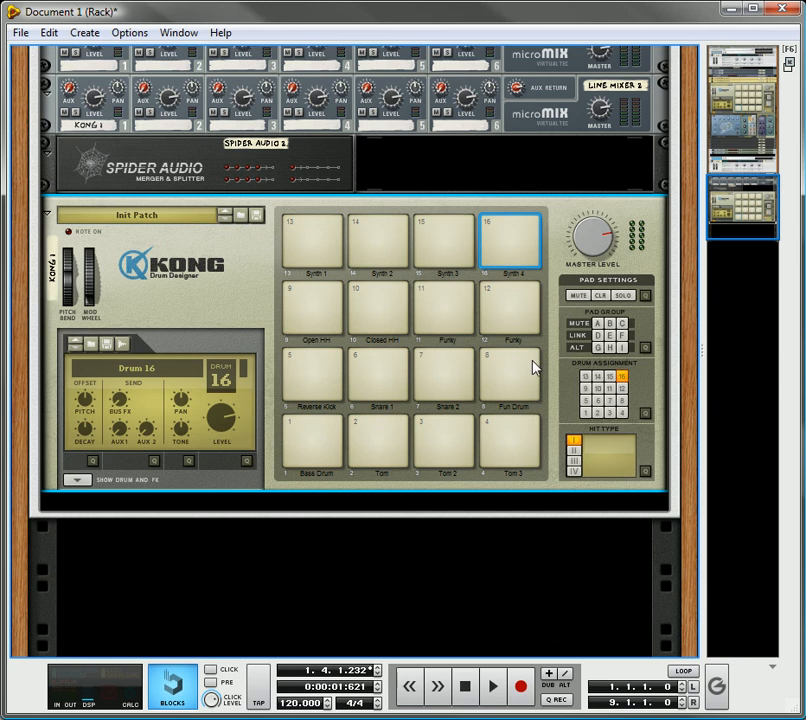
mouse_move(520, 278)
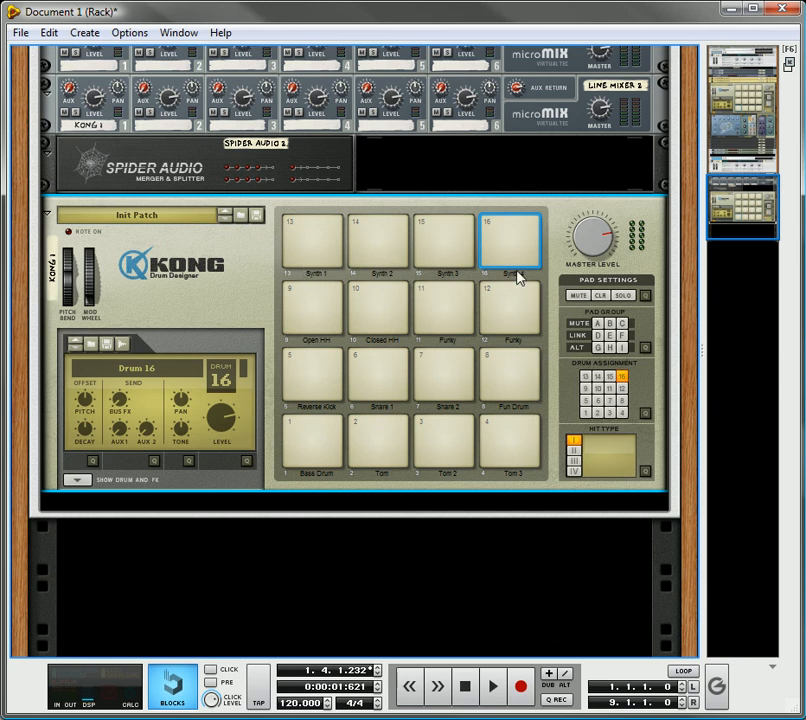
mouse_move(516, 280)
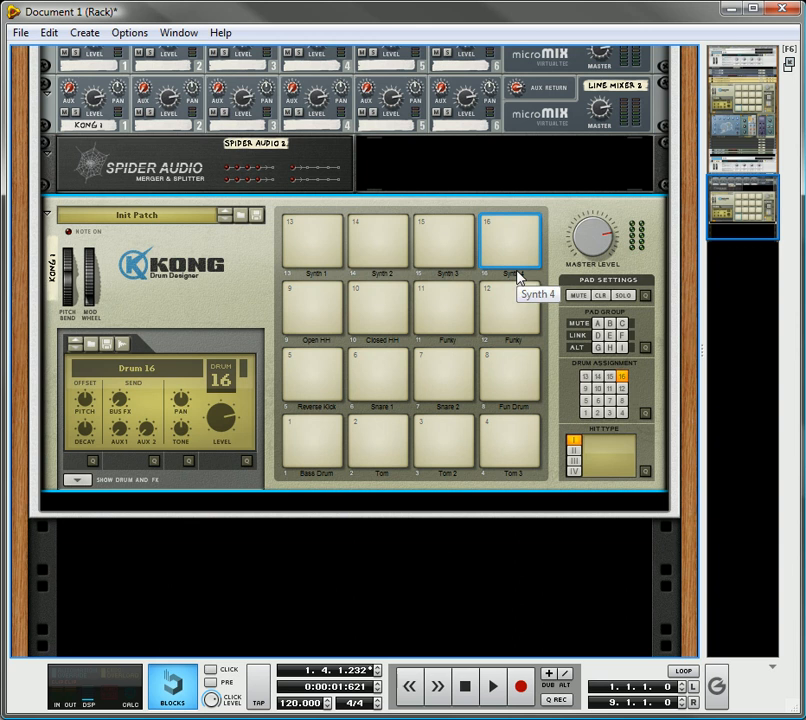
mouse_move(348, 264)
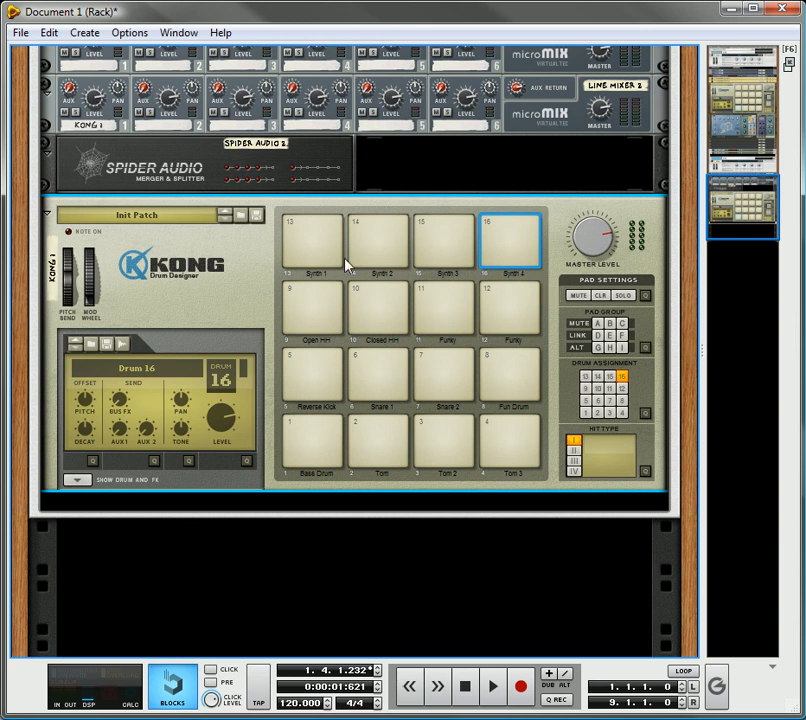
mouse_move(484, 300)
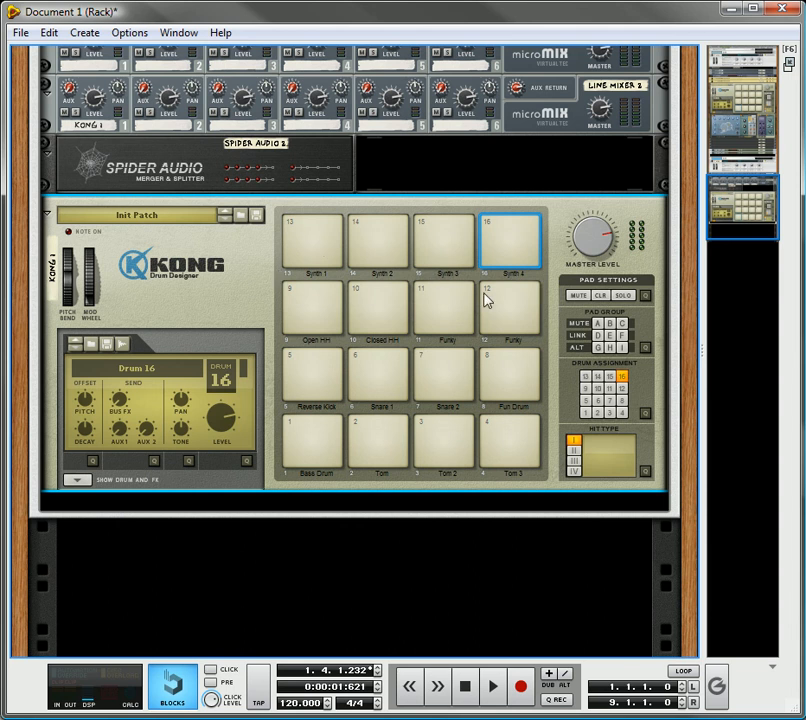
mouse_move(596, 540)
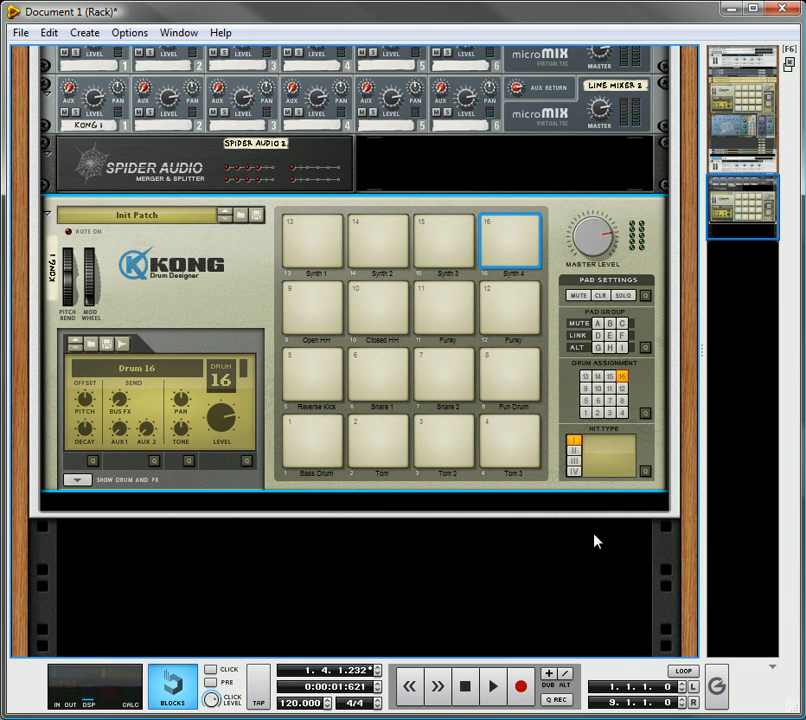